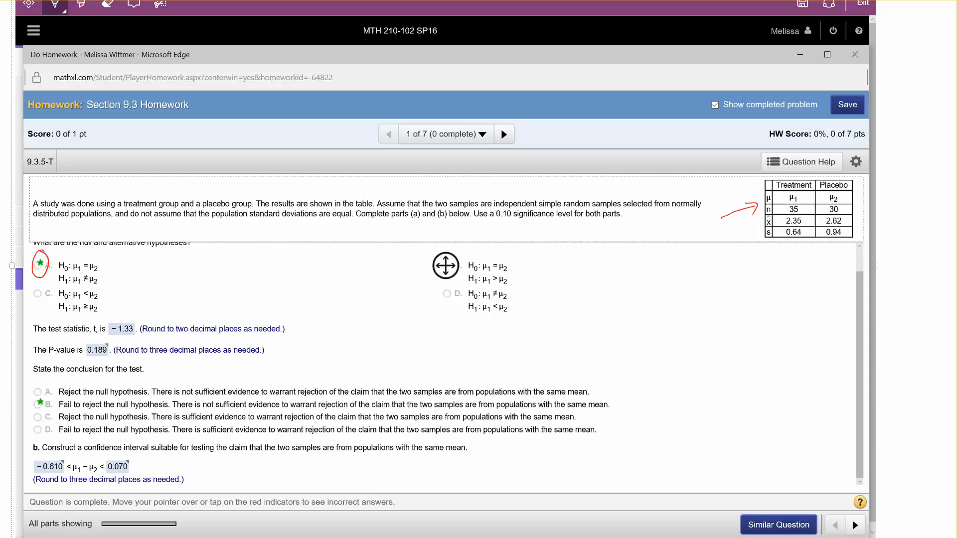
{"action": "mouse_move", "coordinate": [444, 265]}
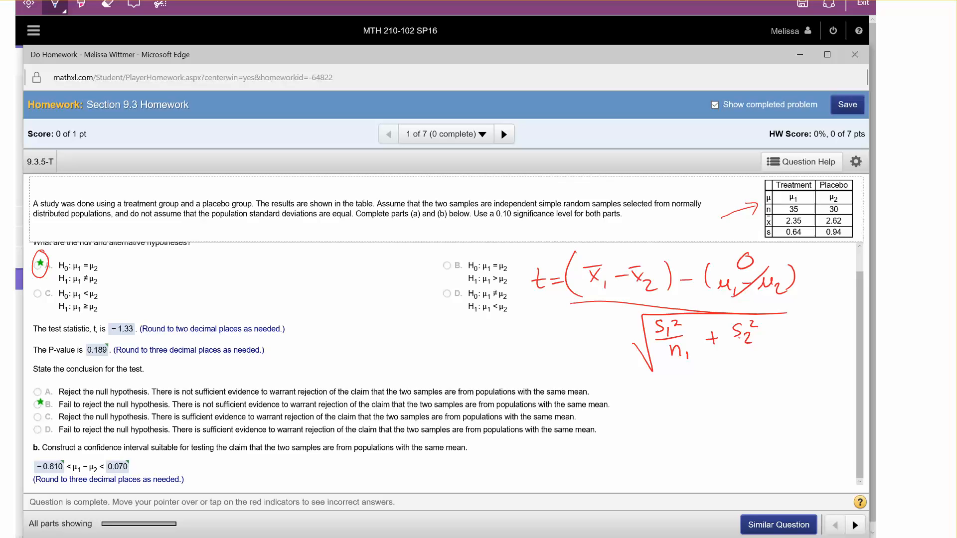
{"action": "mouse_move", "coordinate": [748, 357]}
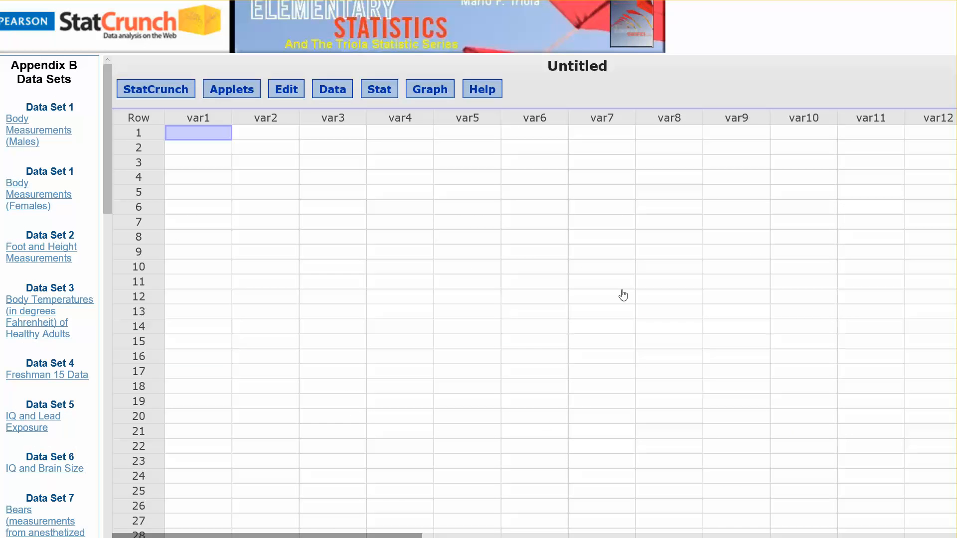
- Start the Two Sample T Summary procedure from the Stat > T Stats menu
{"action": "left_click", "coordinate": [467, 222]}
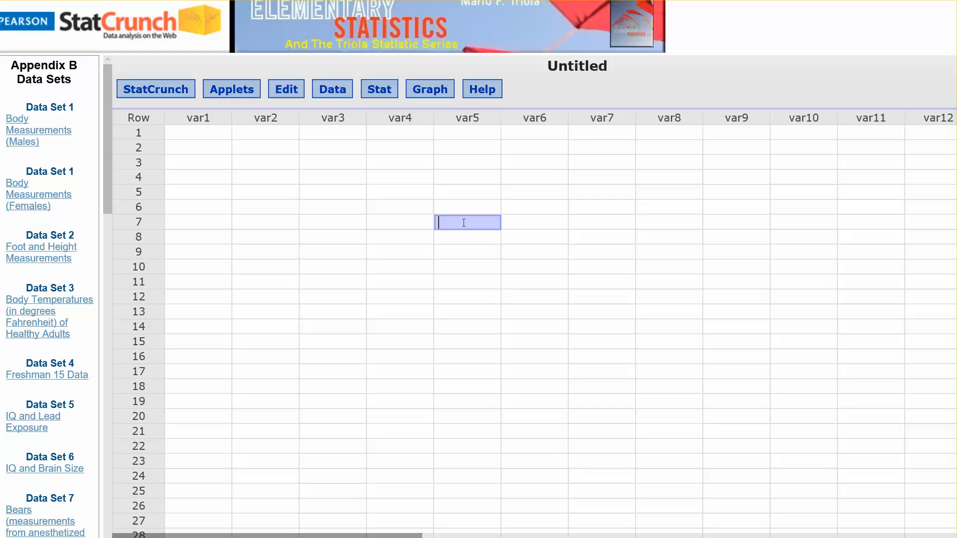
{"action": "left_click", "coordinate": [379, 89]}
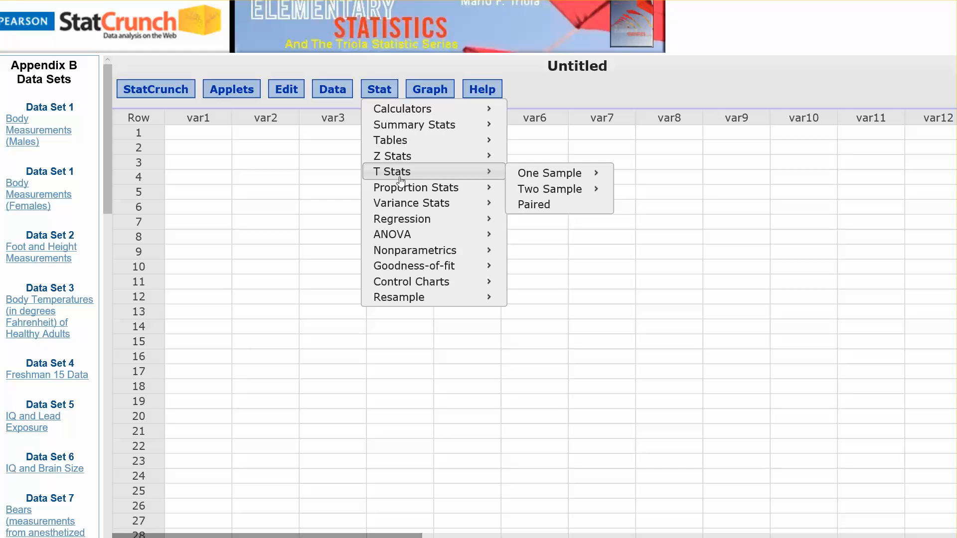
{"action": "mouse_move", "coordinate": [516, 181]}
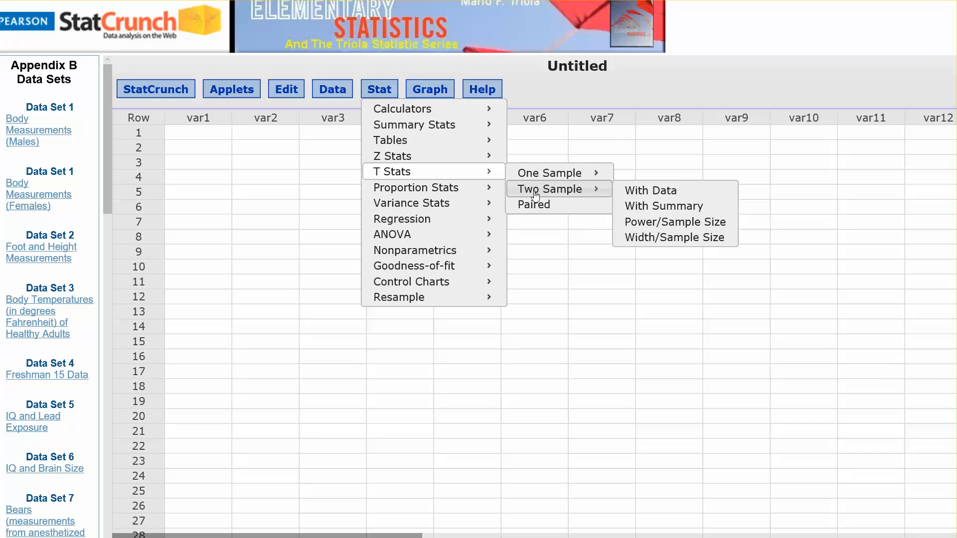
{"action": "mouse_move", "coordinate": [664, 206]}
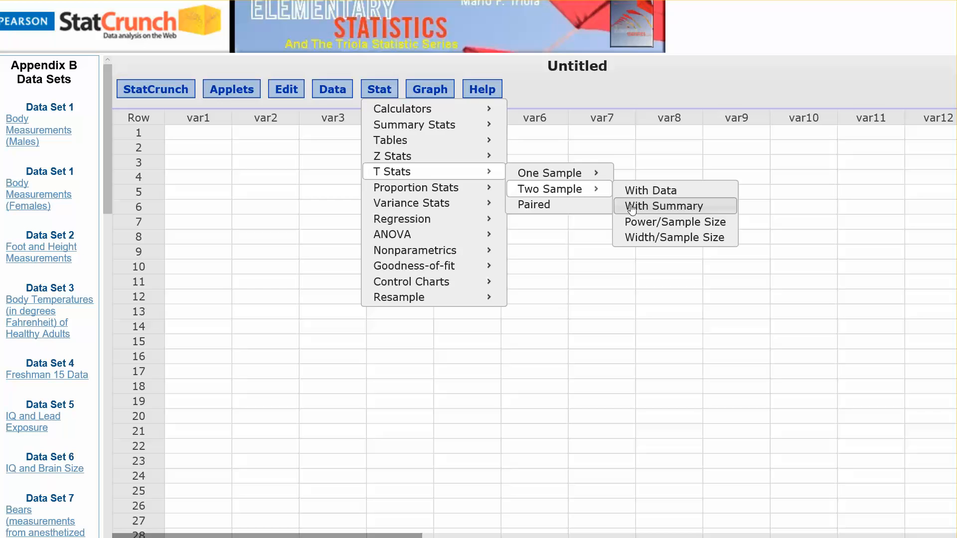
{"action": "left_click", "coordinate": [675, 206]}
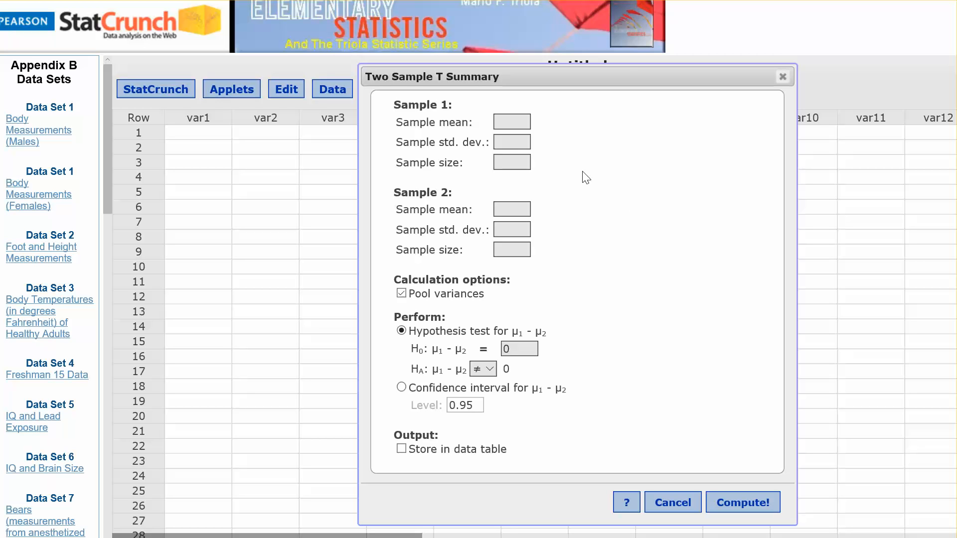
- Fill Sample 1 with mean 2.35, SD .64, n 35 and begin Sample 2 with mean 2.62
{"action": "left_click", "coordinate": [511, 122]}
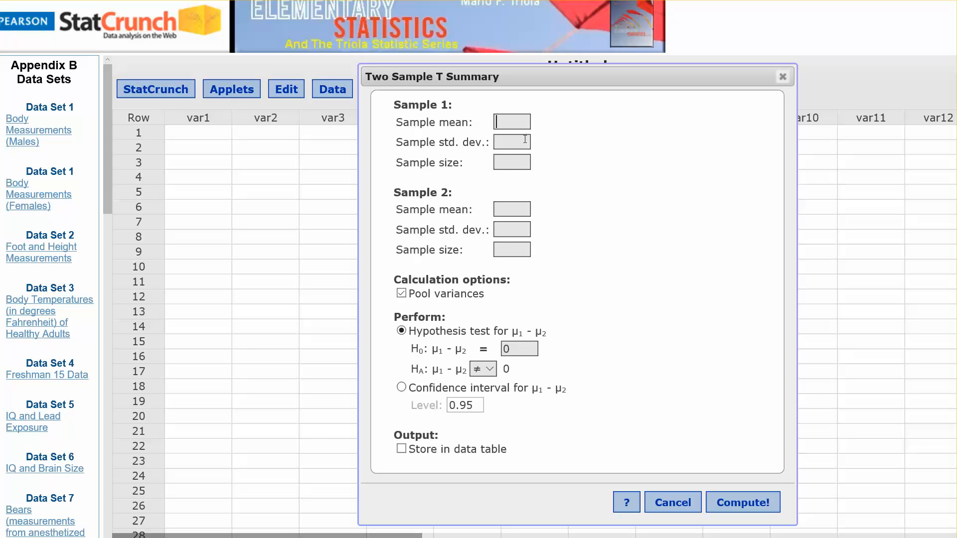
{"action": "type", "text": "2.3"}
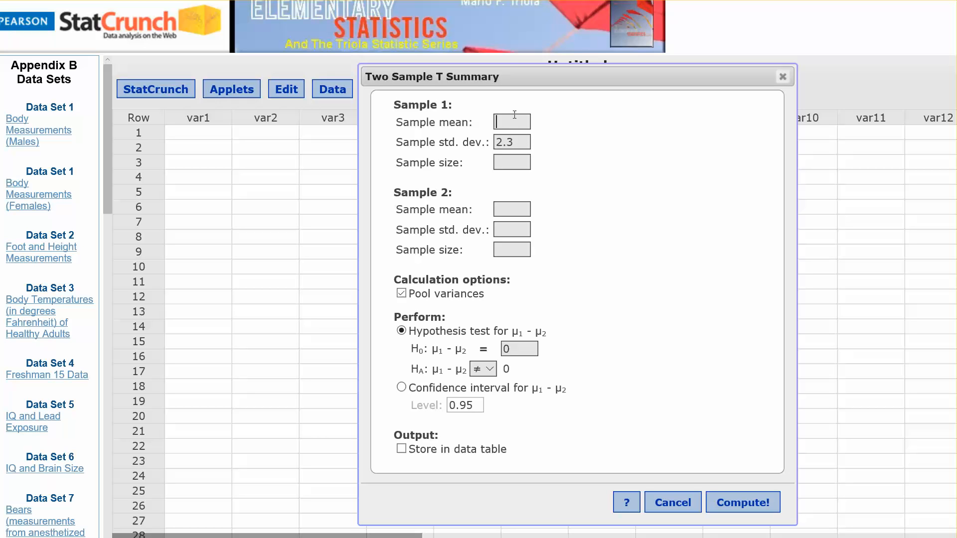
{"action": "type", "text": "2.35"}
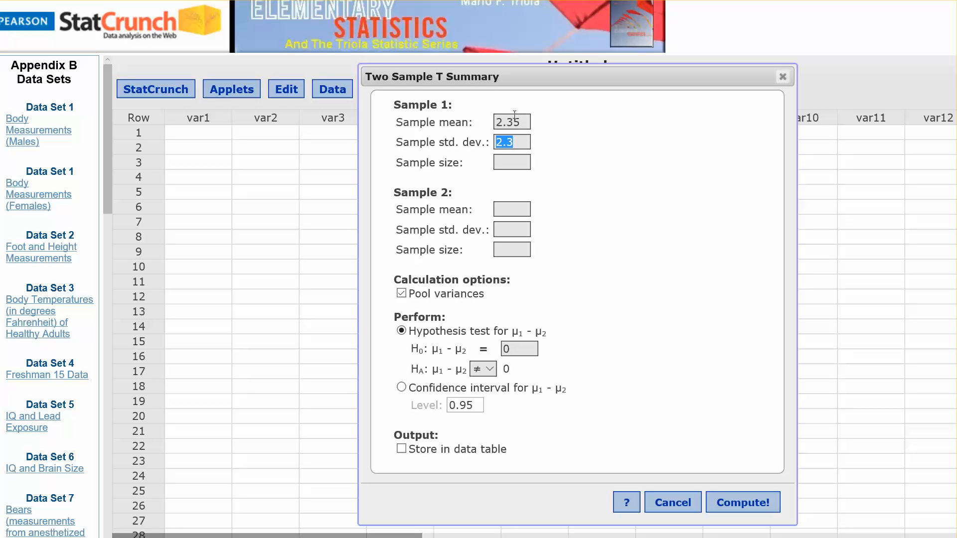
{"action": "type", "text": ".64"}
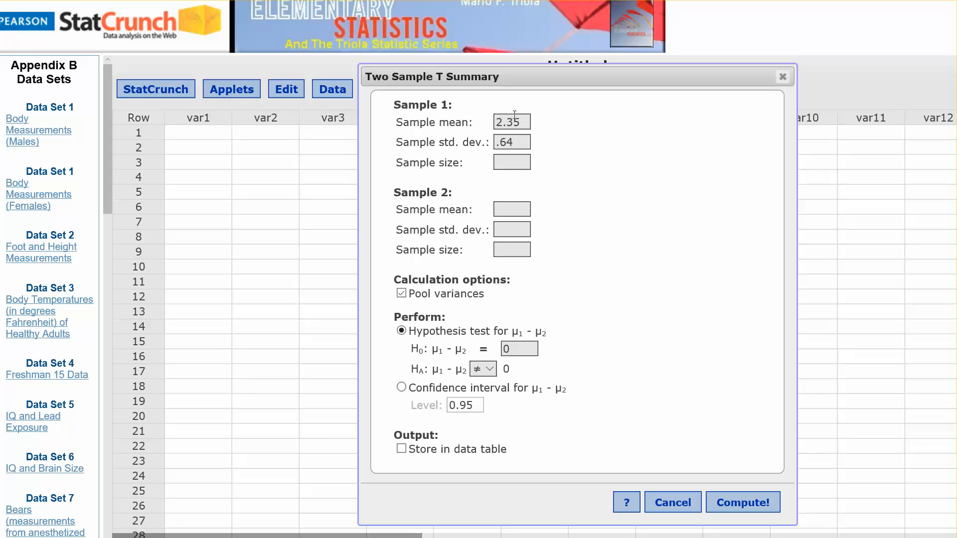
{"action": "type", "text": "5!"}
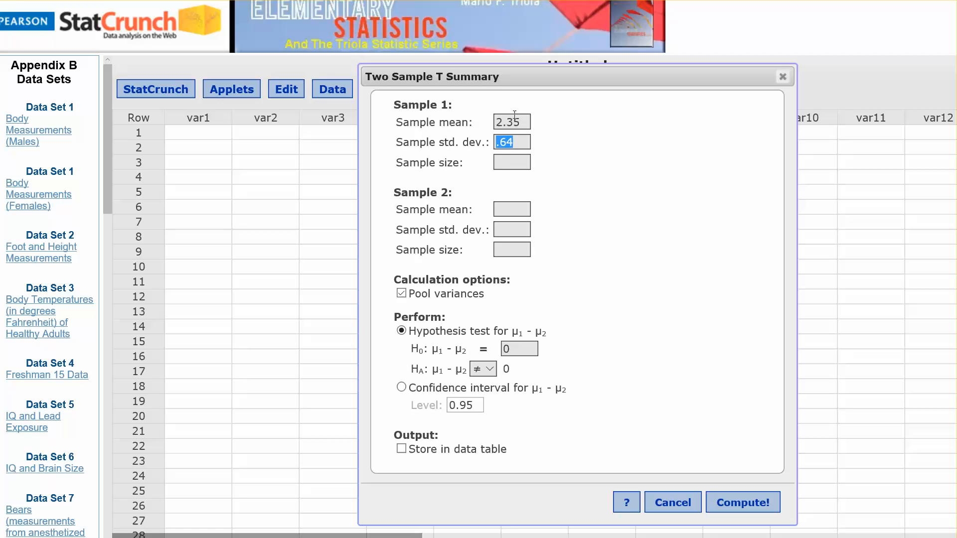
{"action": "type", "text": "35"}
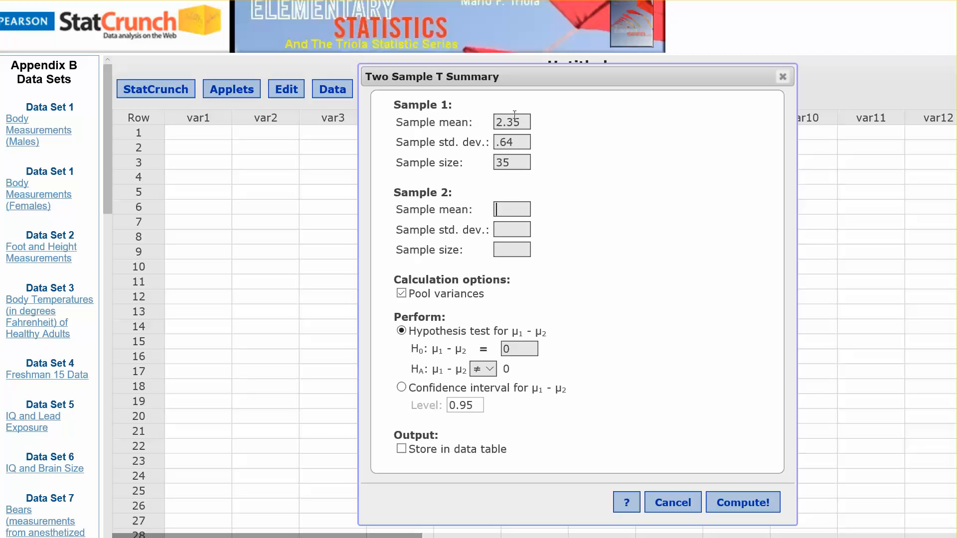
{"action": "type", "text": "2.62"}
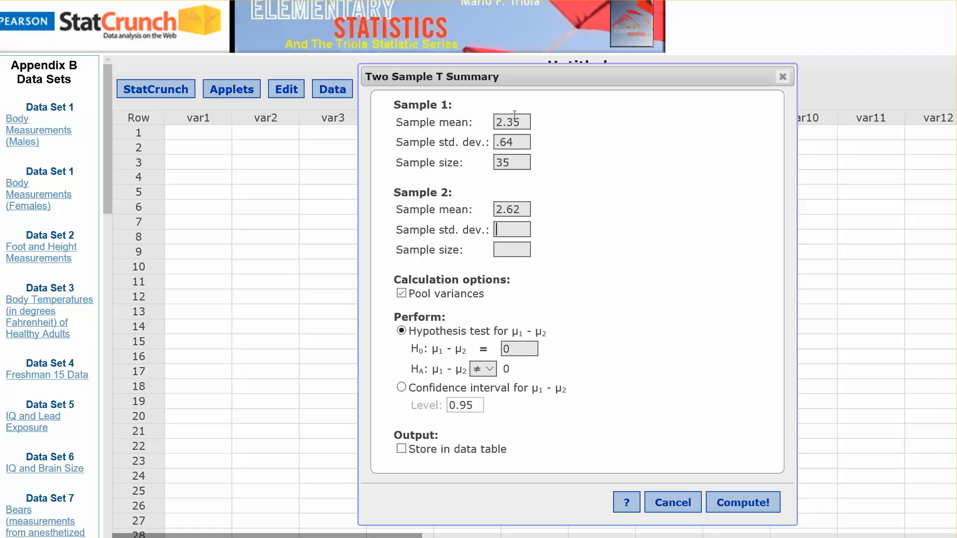
{"action": "type", "text": ".94"}
{"action": "left_click", "coordinate": [512, 250]}
{"action": "type", "text": "30"}
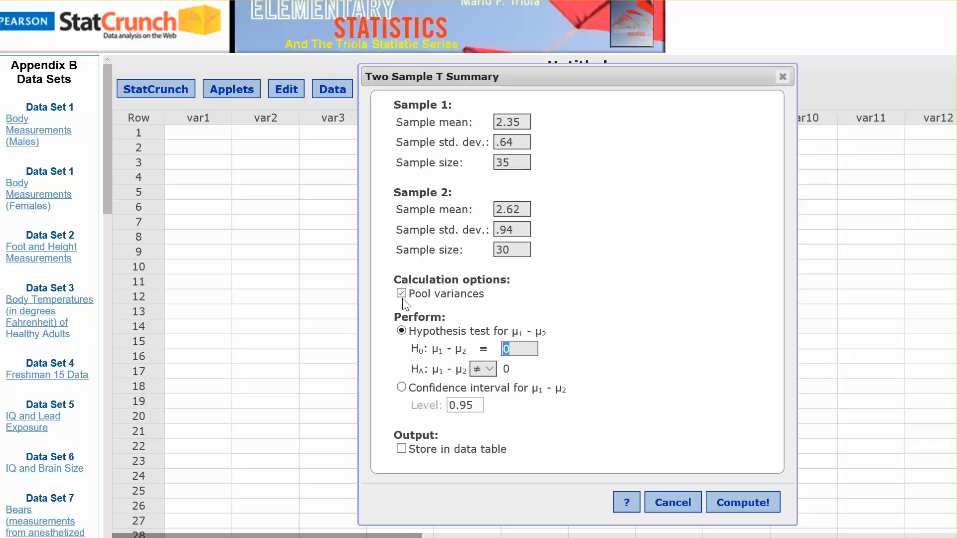
- Uncheck Pool variances, keep the two-sided ≠ alternative, and store results in the data table
{"action": "left_click", "coordinate": [402, 294]}
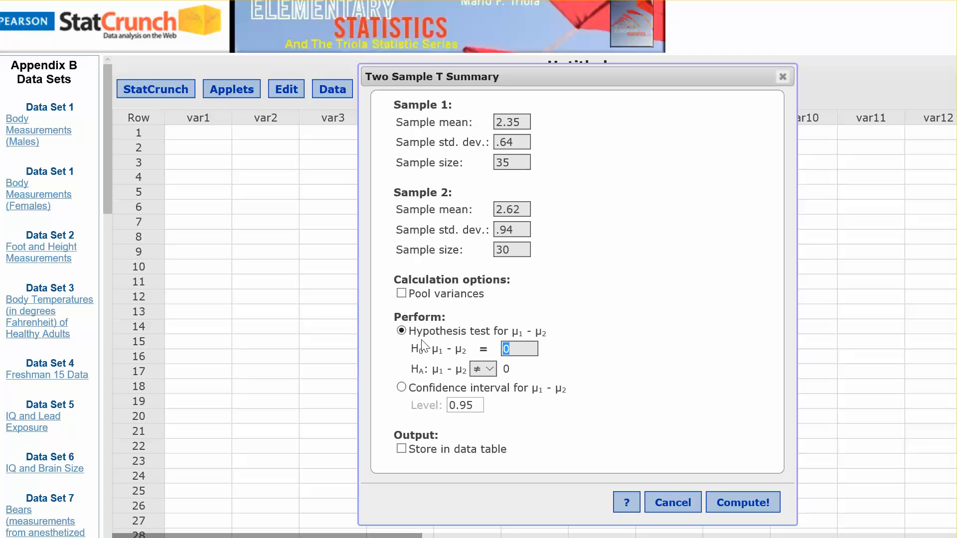
{"action": "mouse_move", "coordinate": [429, 364]}
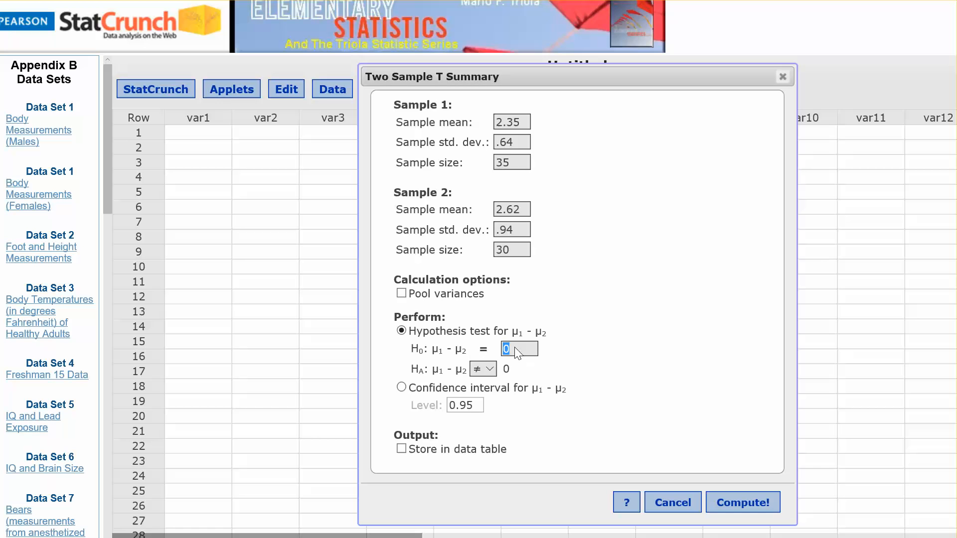
{"action": "mouse_move", "coordinate": [482, 373]}
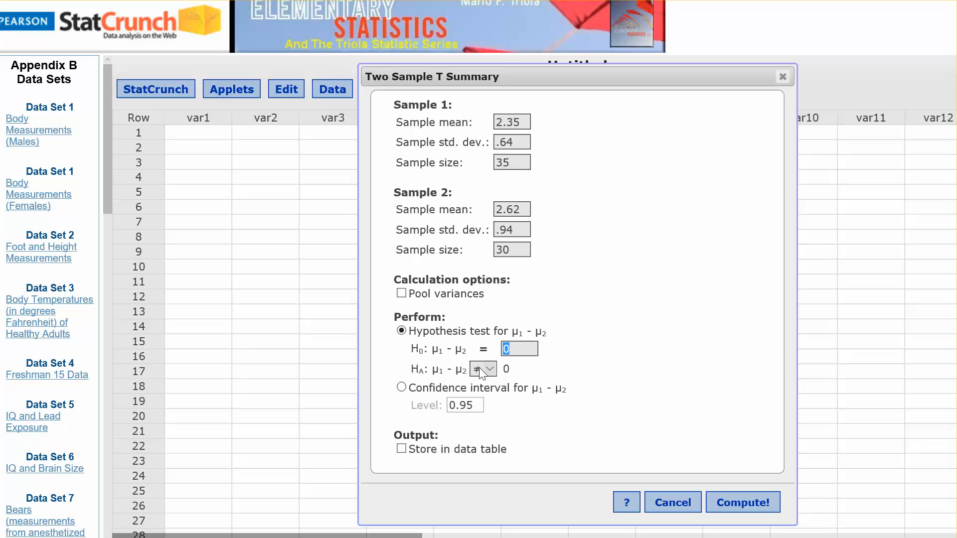
{"action": "left_click", "coordinate": [482, 369]}
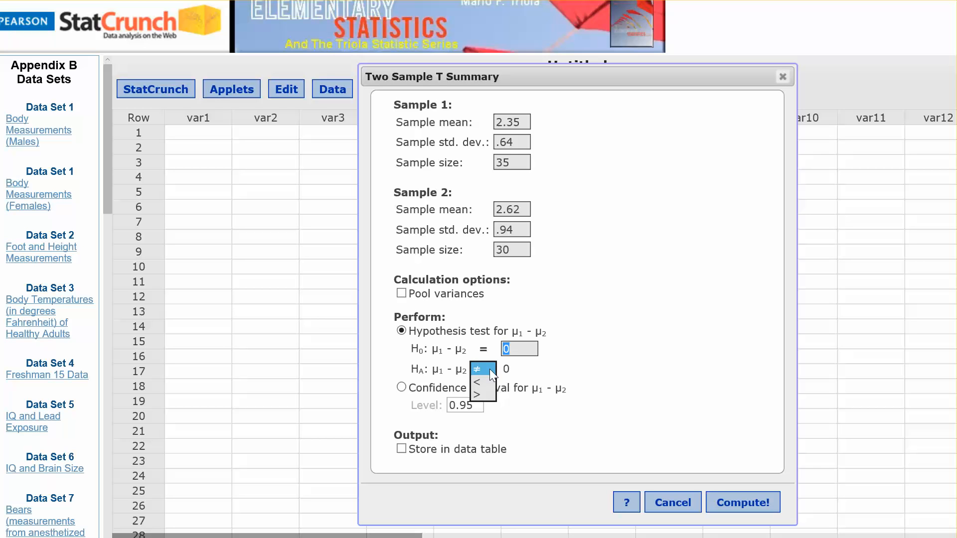
{"action": "left_click", "coordinate": [483, 369]}
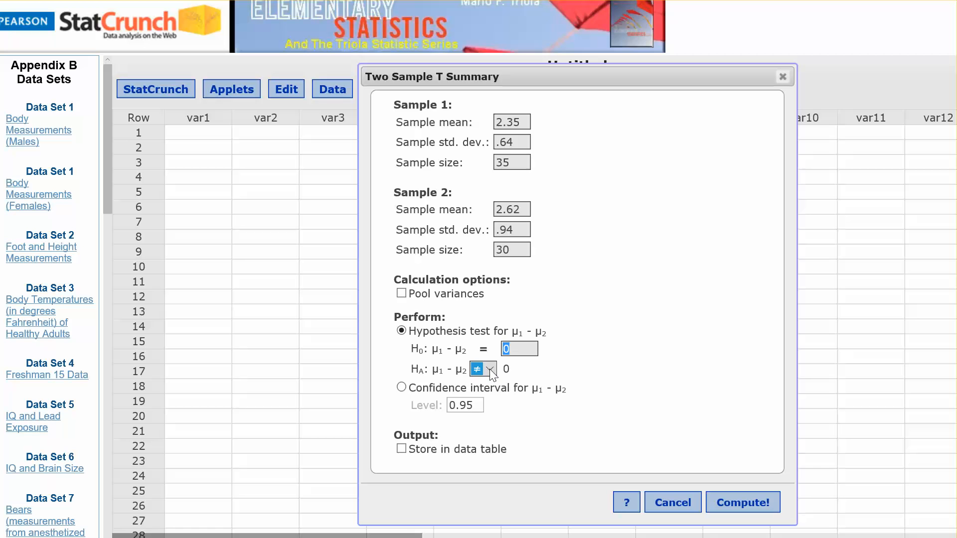
{"action": "mouse_move", "coordinate": [556, 371]}
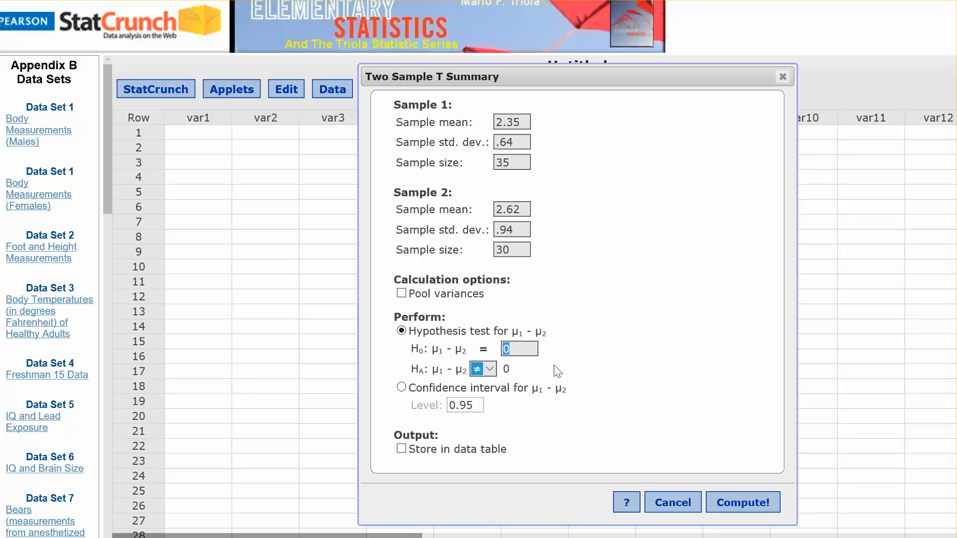
{"action": "mouse_move", "coordinate": [424, 399]}
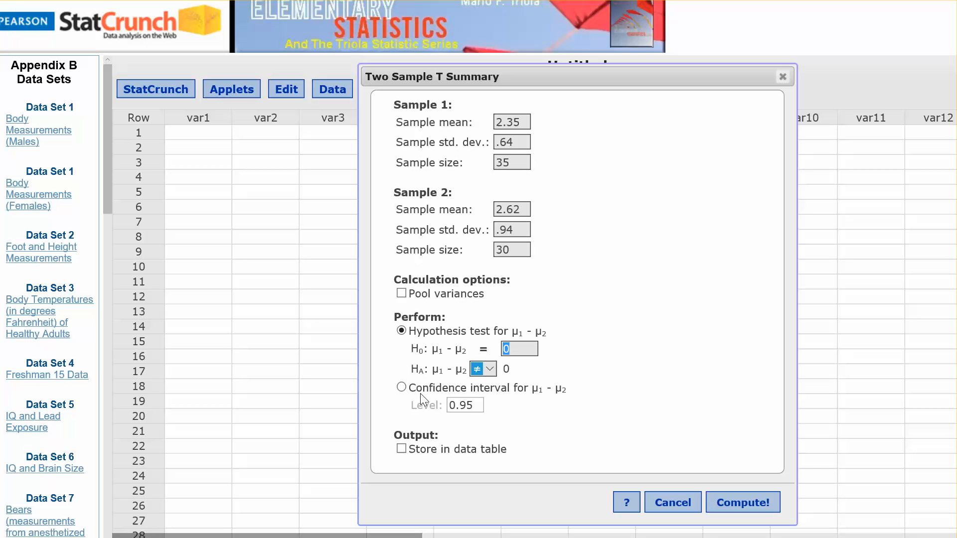
{"action": "mouse_move", "coordinate": [429, 407]}
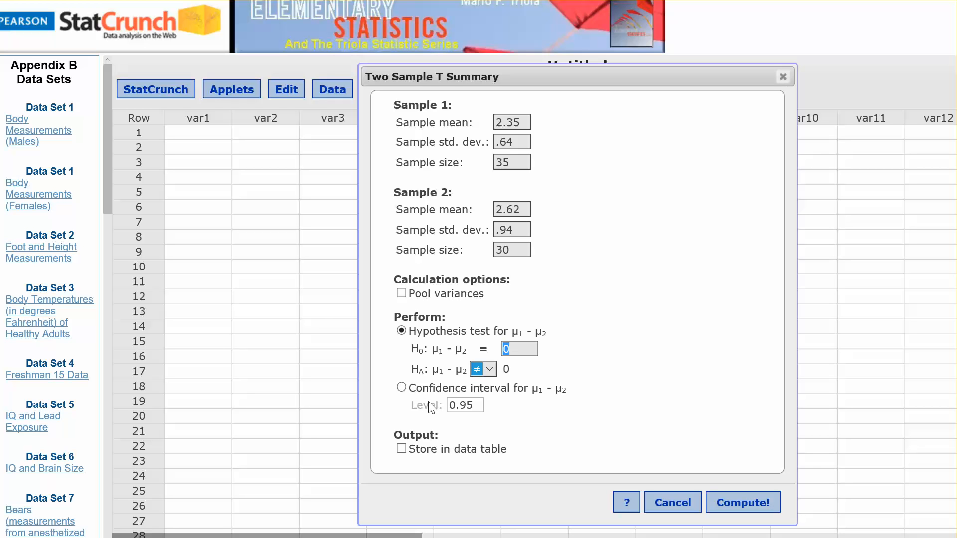
{"action": "mouse_move", "coordinate": [455, 354]}
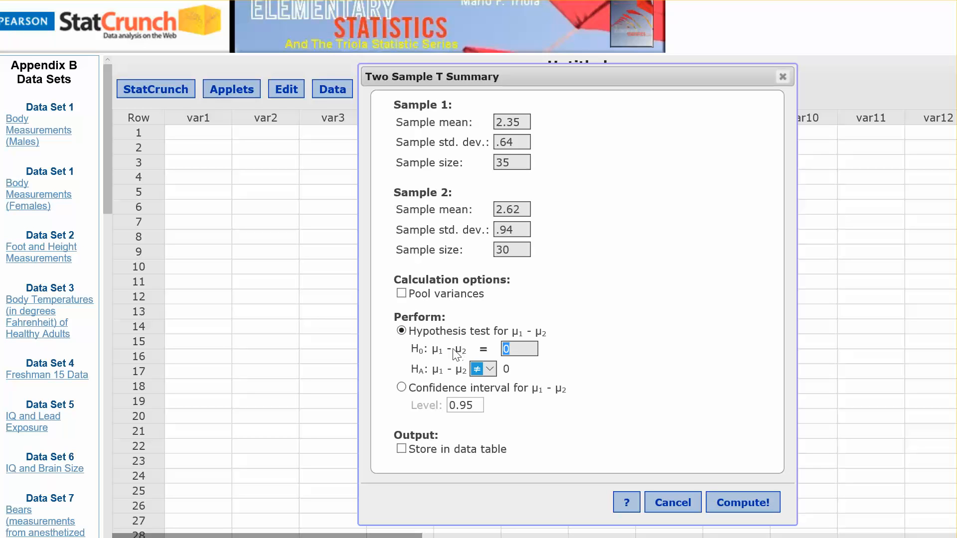
{"action": "mouse_move", "coordinate": [397, 475]}
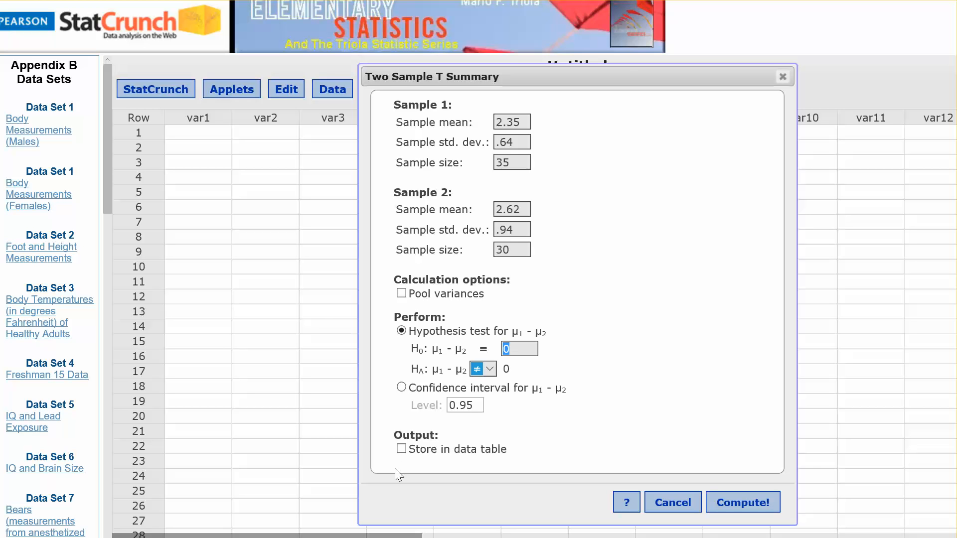
{"action": "mouse_move", "coordinate": [490, 450]}
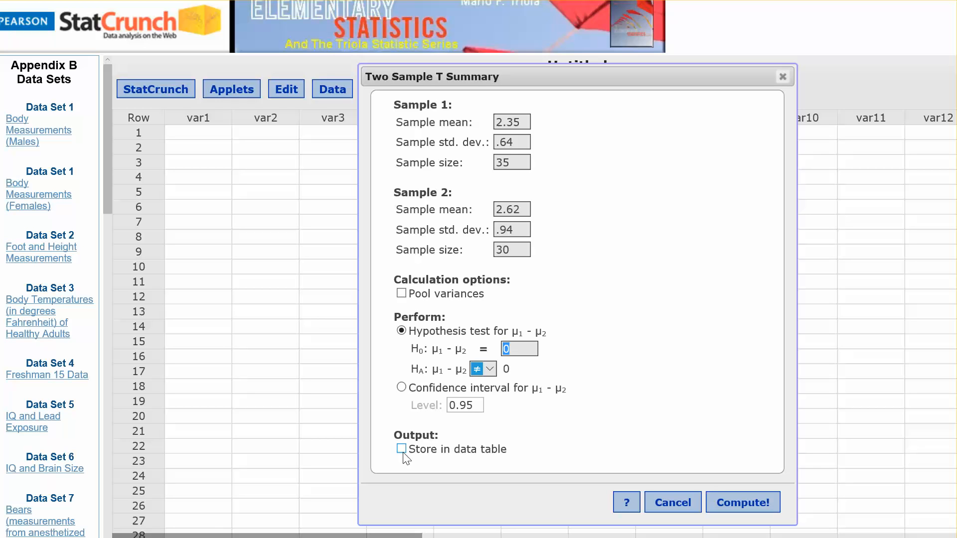
{"action": "left_click", "coordinate": [401, 449]}
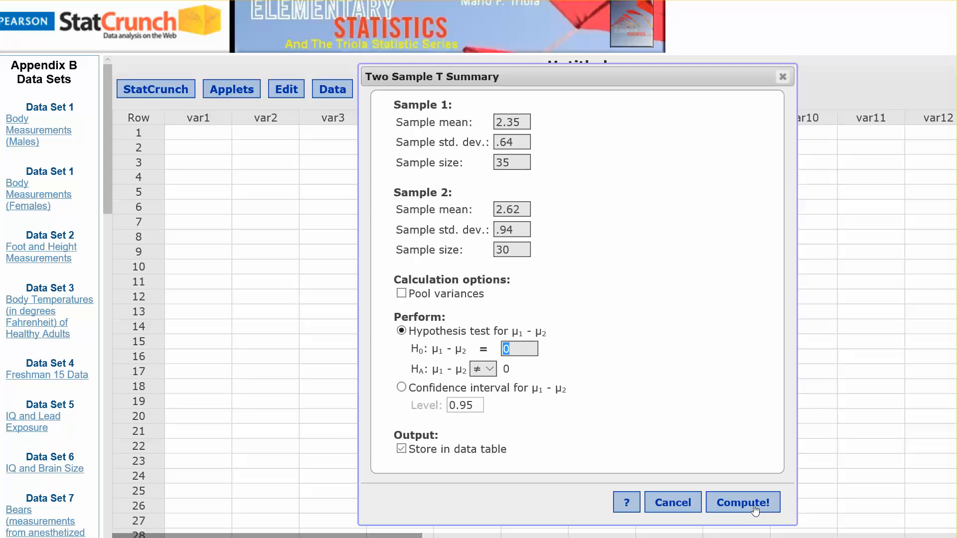
- Compute the test, giving T-Stat −1.3309023 and P-value 0.18927016 in the data table
{"action": "left_click", "coordinate": [743, 502]}
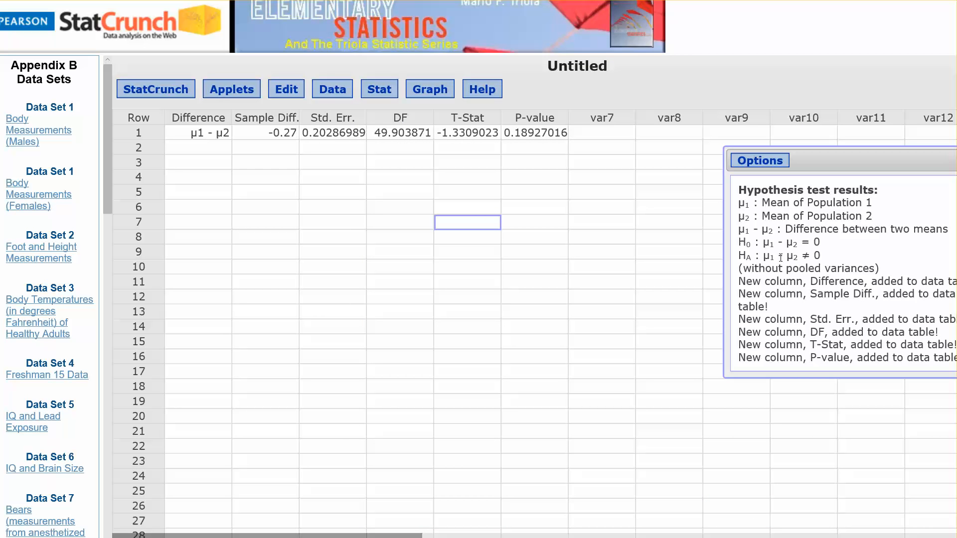
{"action": "mouse_move", "coordinate": [265, 157]}
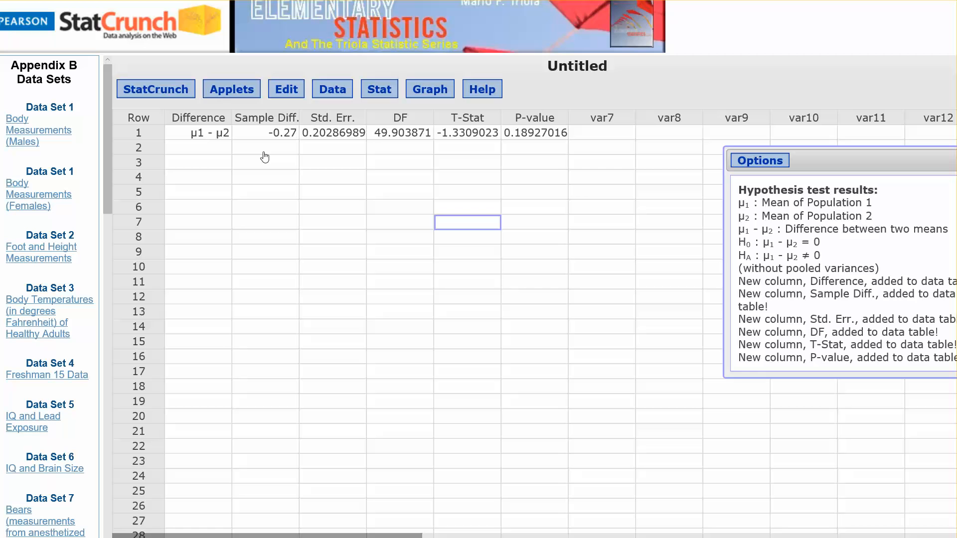
{"action": "mouse_move", "coordinate": [208, 136]}
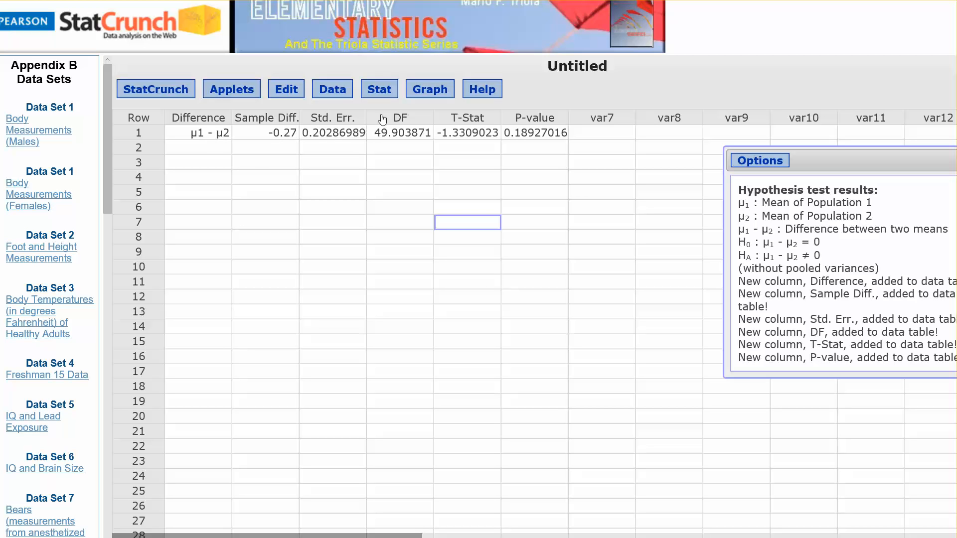
{"action": "mouse_move", "coordinate": [464, 139]}
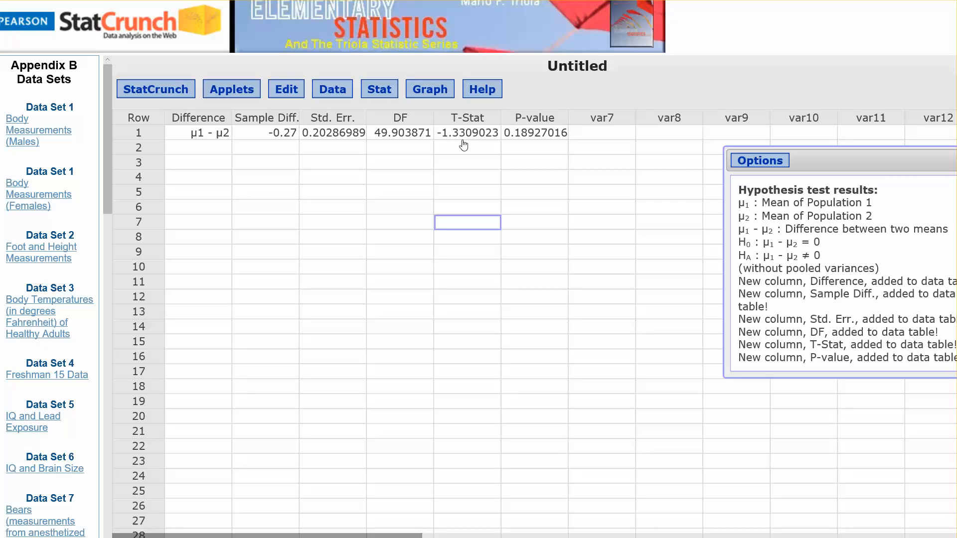
{"action": "mouse_move", "coordinate": [522, 149]}
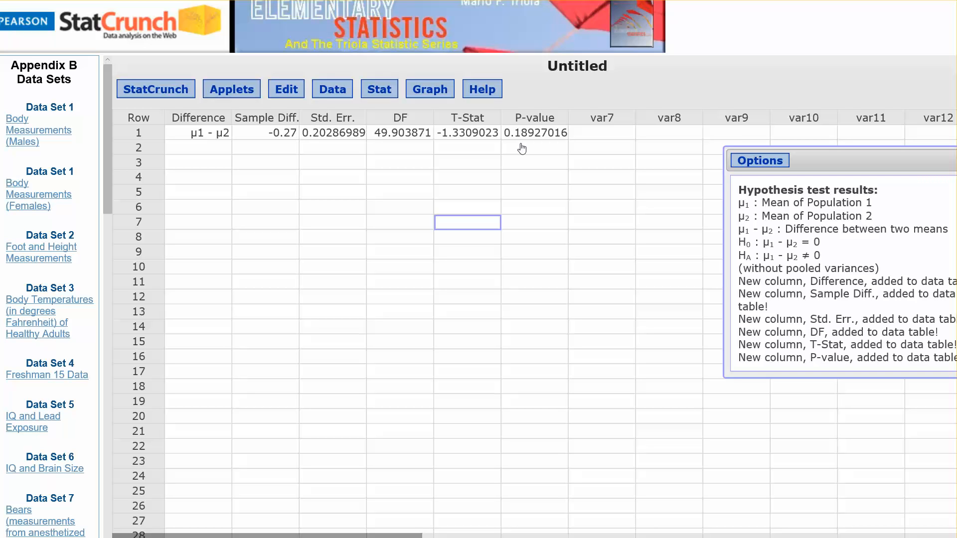
{"action": "mouse_move", "coordinate": [506, 155]}
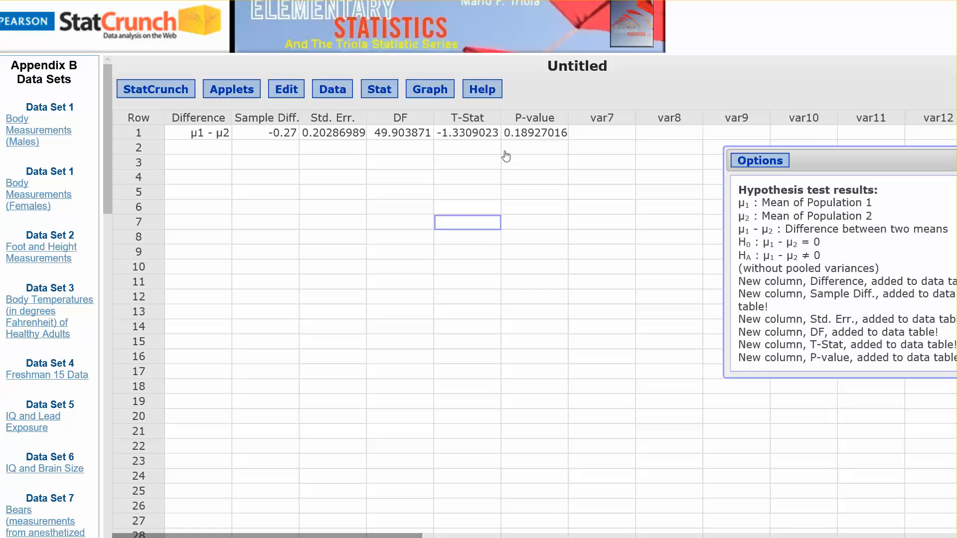
{"action": "mouse_move", "coordinate": [481, 38]}
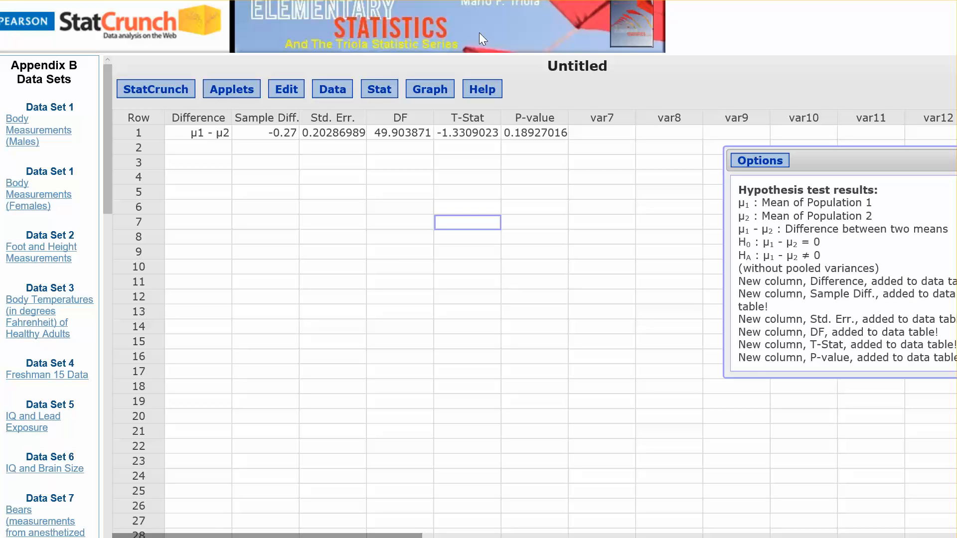
{"action": "left_click", "coordinate": [379, 89]}
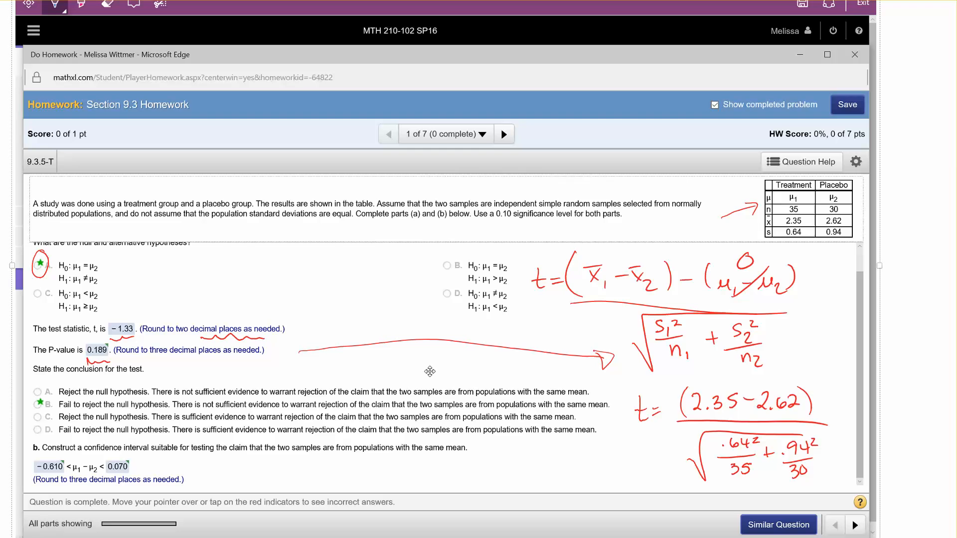
{"action": "mouse_move", "coordinate": [118, 488]}
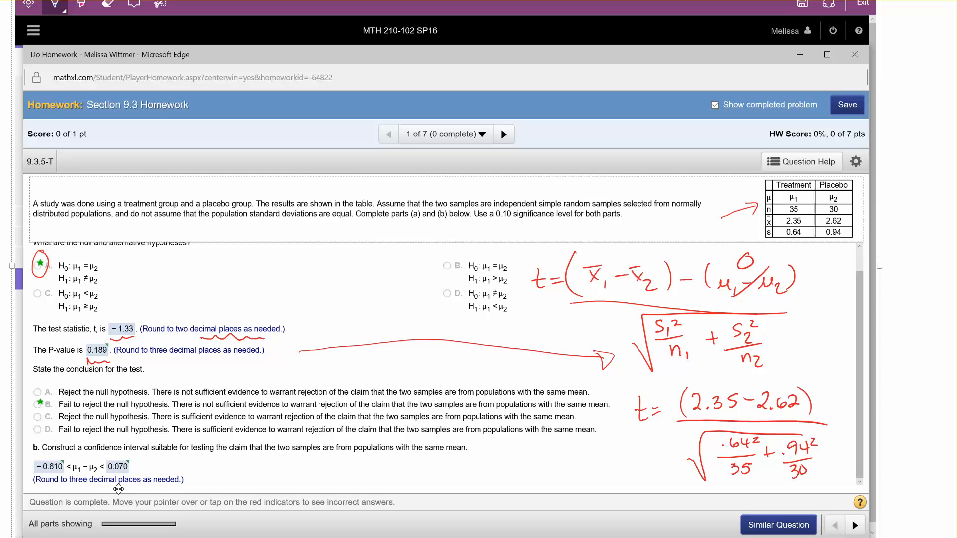
{"action": "mouse_move", "coordinate": [121, 364]}
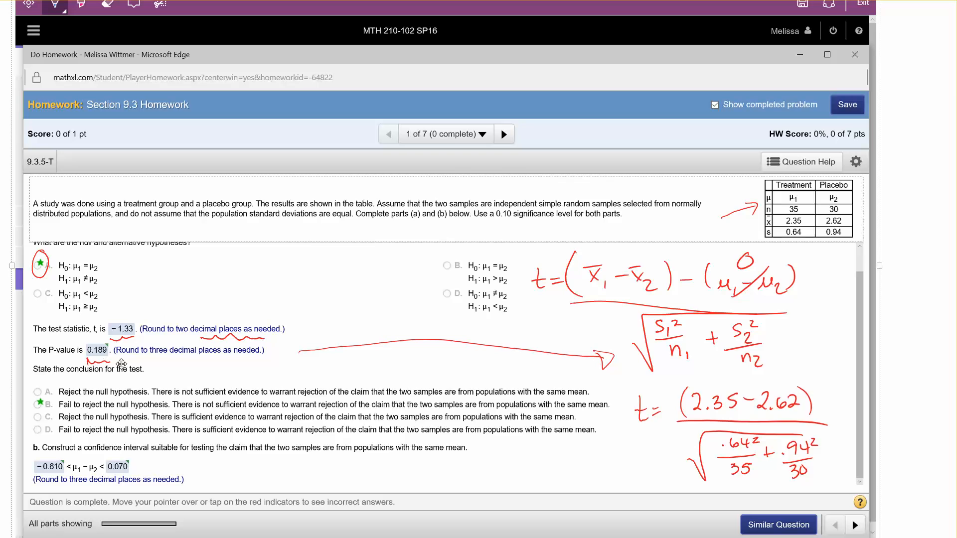
{"action": "mouse_move", "coordinate": [129, 379]}
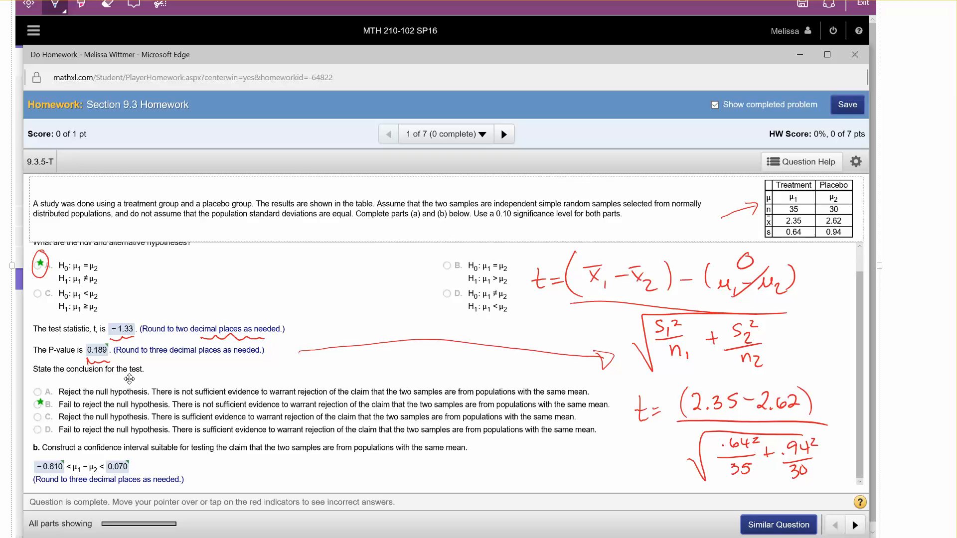
{"action": "mouse_move", "coordinate": [152, 383]}
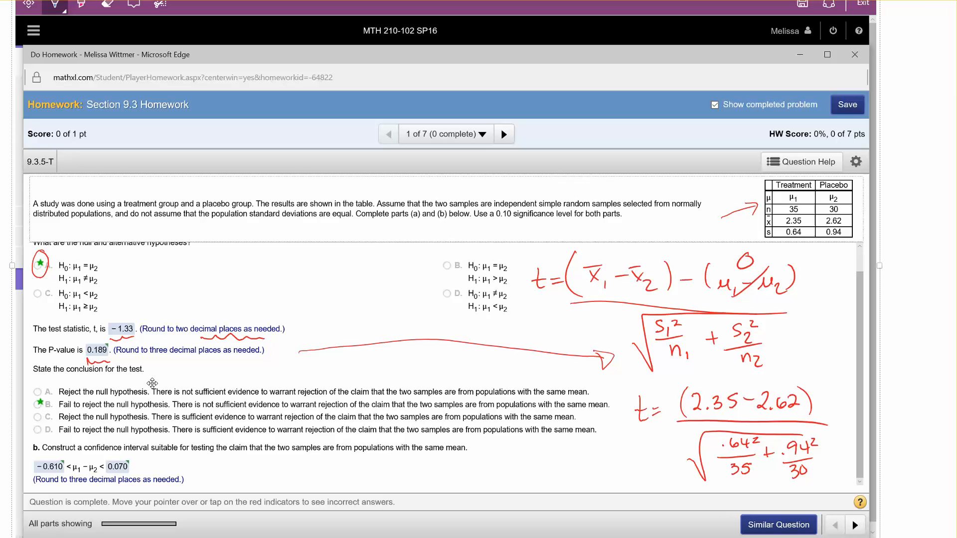
{"action": "mouse_move", "coordinate": [153, 378]}
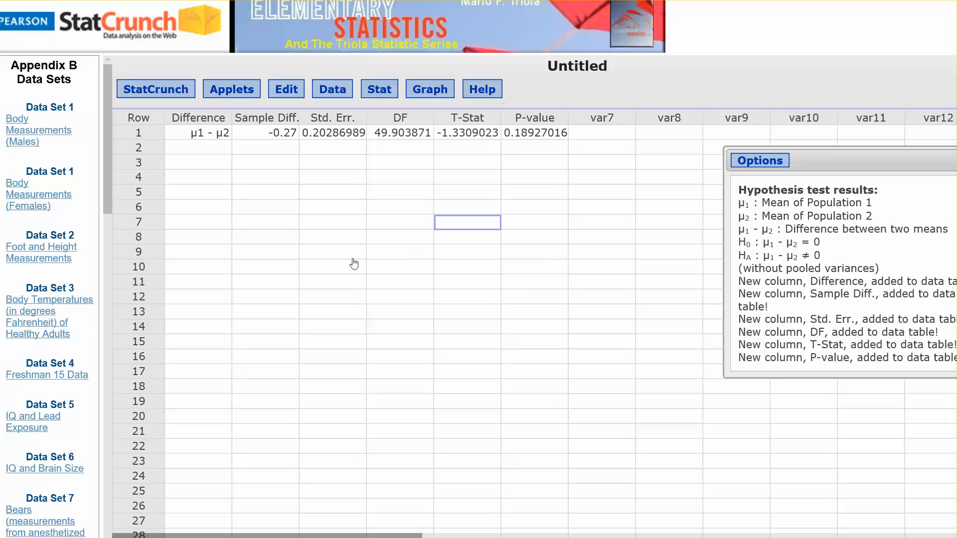
- Reopen Two Sample T Summary and enter samples 2.35/.64/35 and 2.62/.94/30
{"action": "left_click", "coordinate": [379, 89]}
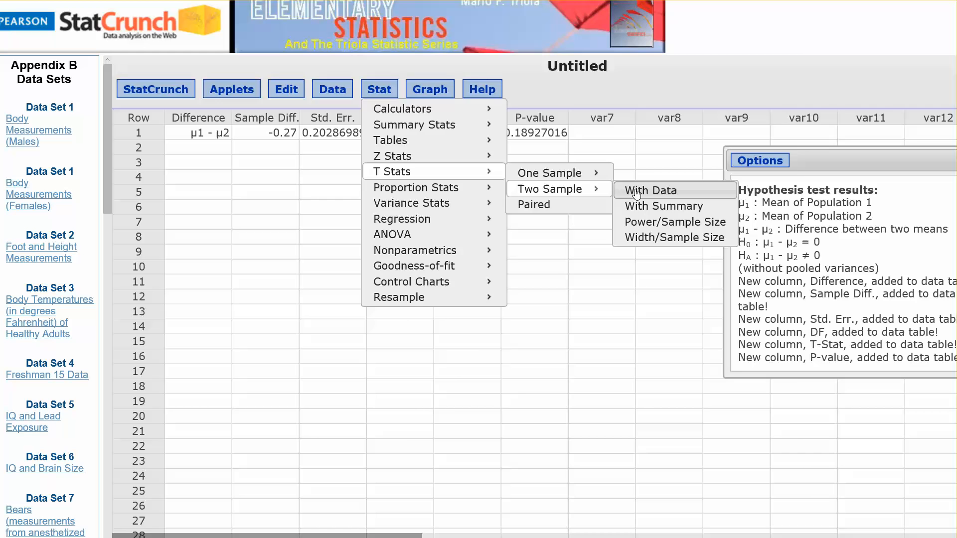
{"action": "left_click", "coordinate": [663, 205]}
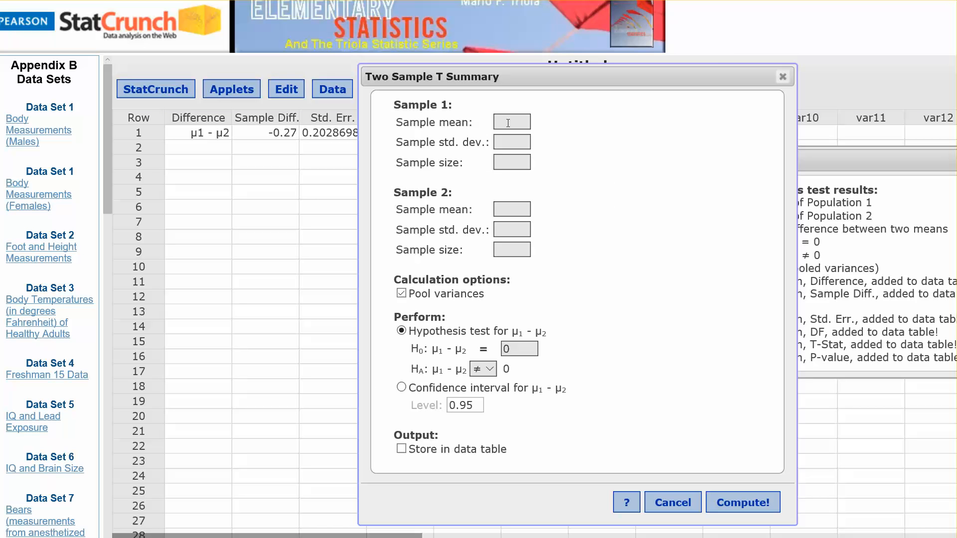
{"action": "type", "text": "2.35"}
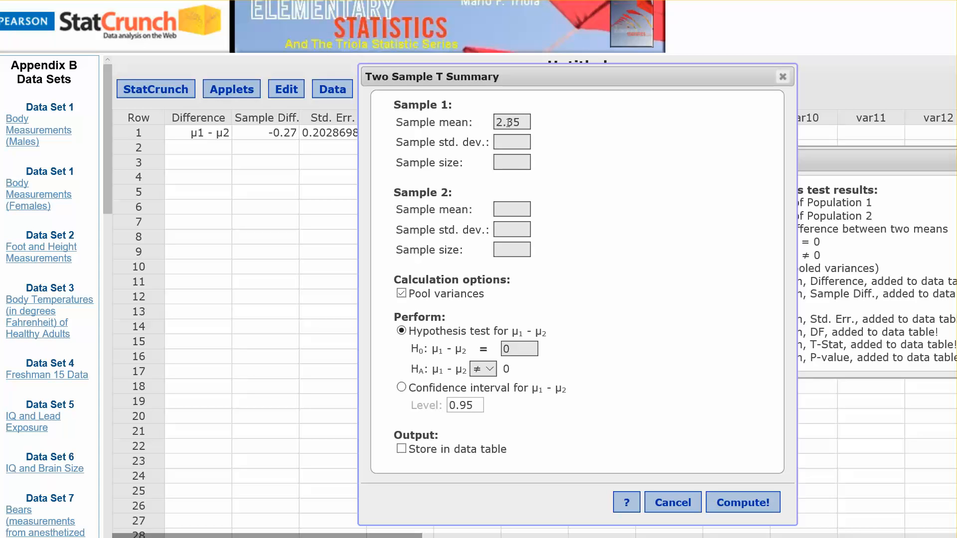
{"action": "type", "text": ".64"}
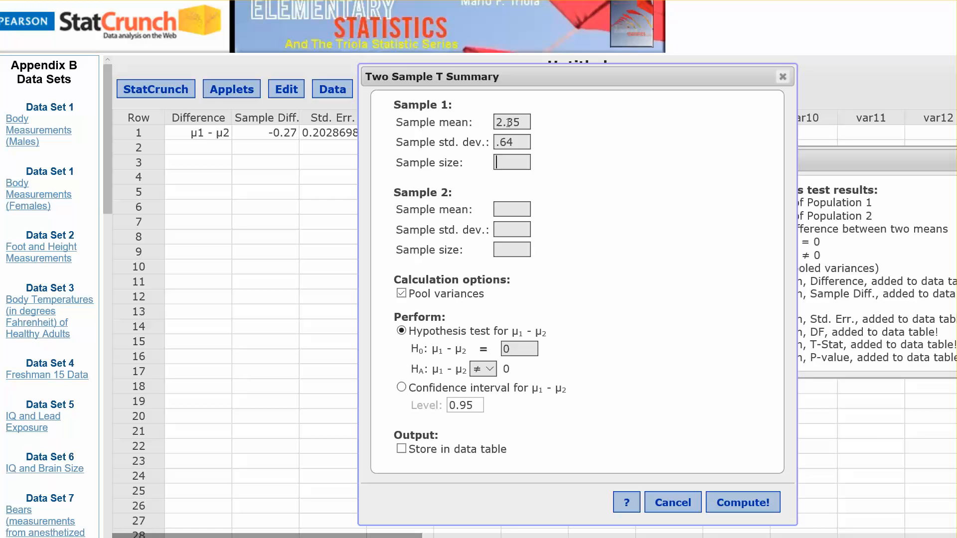
{"action": "type", "text": "35"}
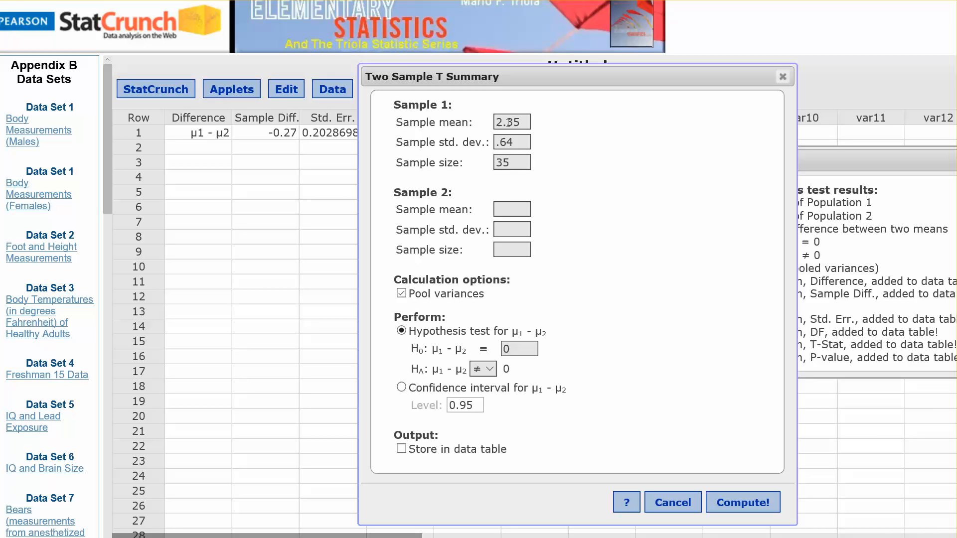
{"action": "type", "text": "2."}
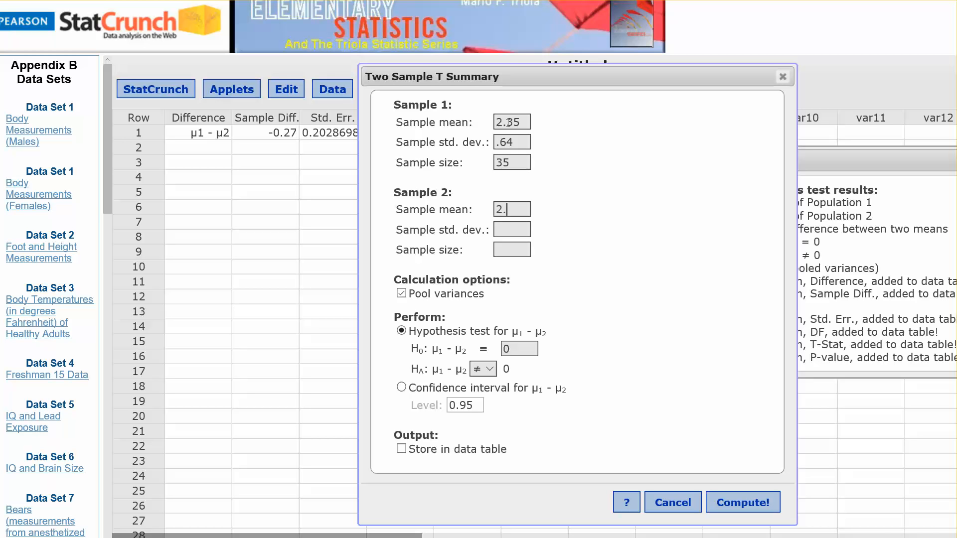
{"action": "type", "text": "6"}
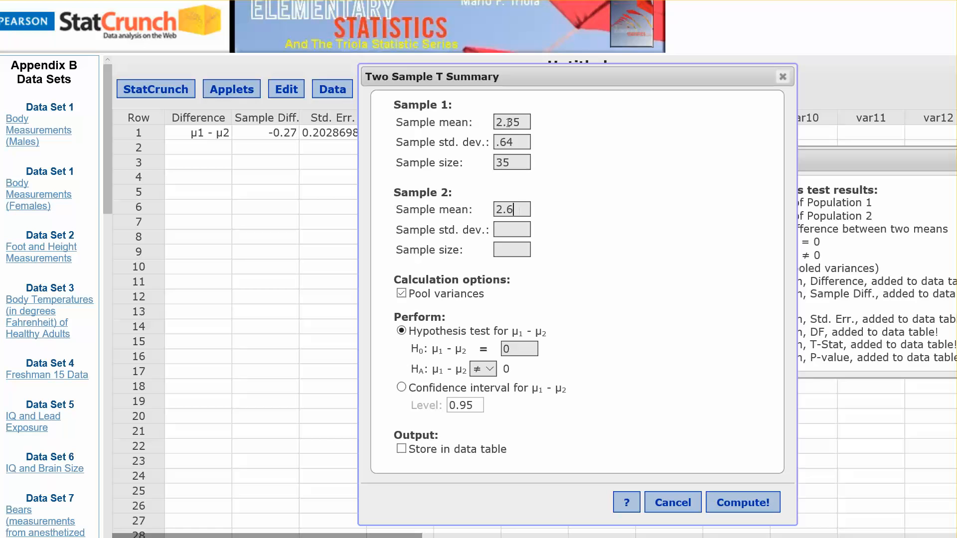
{"action": "type", "text": "2"}
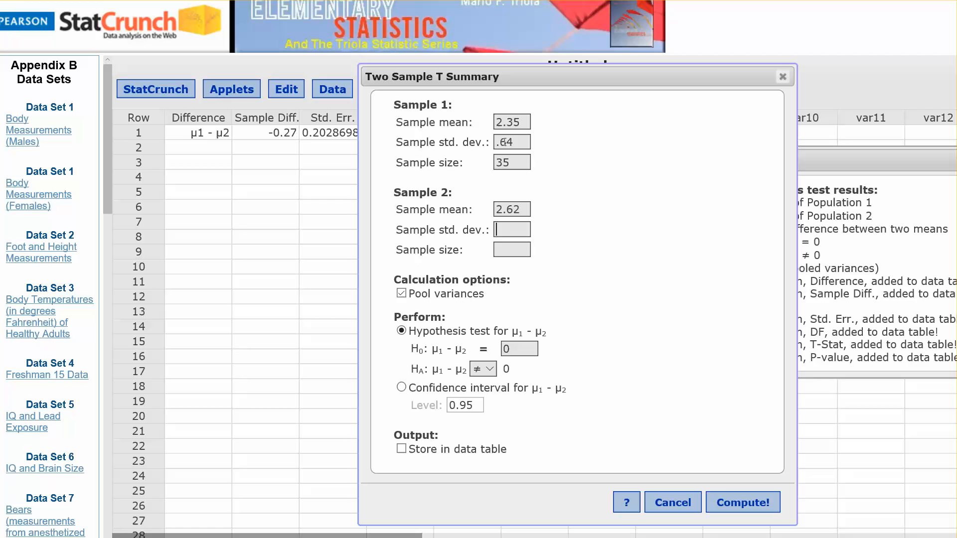
{"action": "type", "text": ".94"}
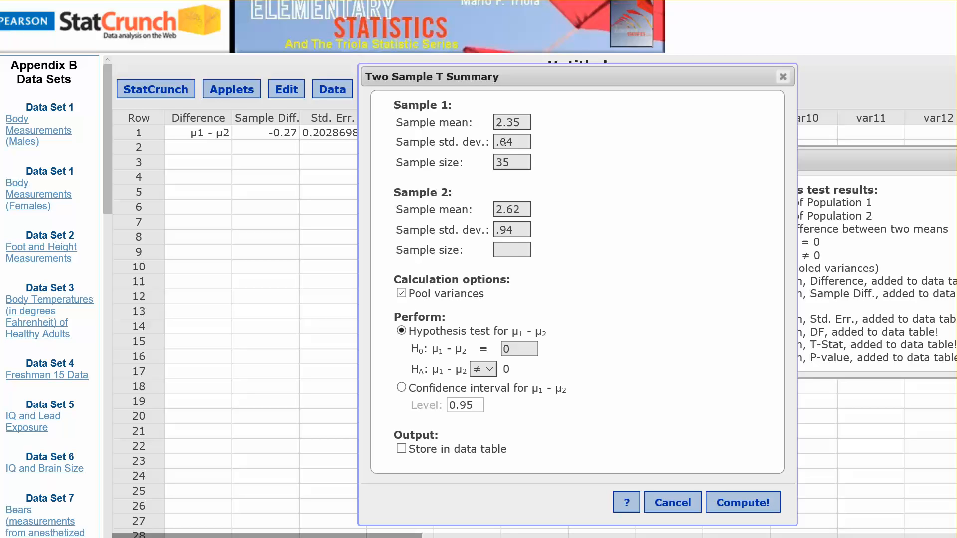
{"action": "type", "text": "30"}
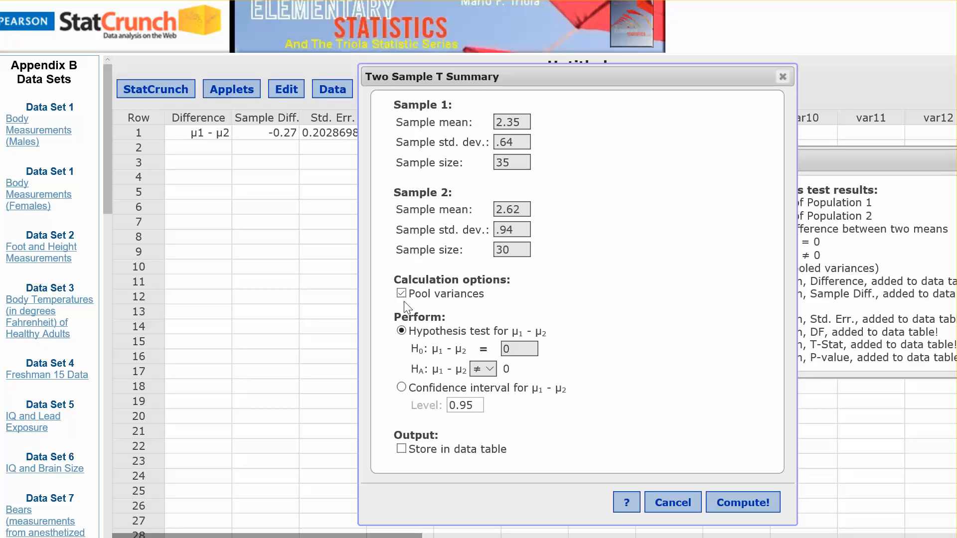
- Compute an unpooled 90% confidence interval for μ1 − μ2, about −0.610 to 0.070
{"action": "left_click", "coordinate": [402, 294]}
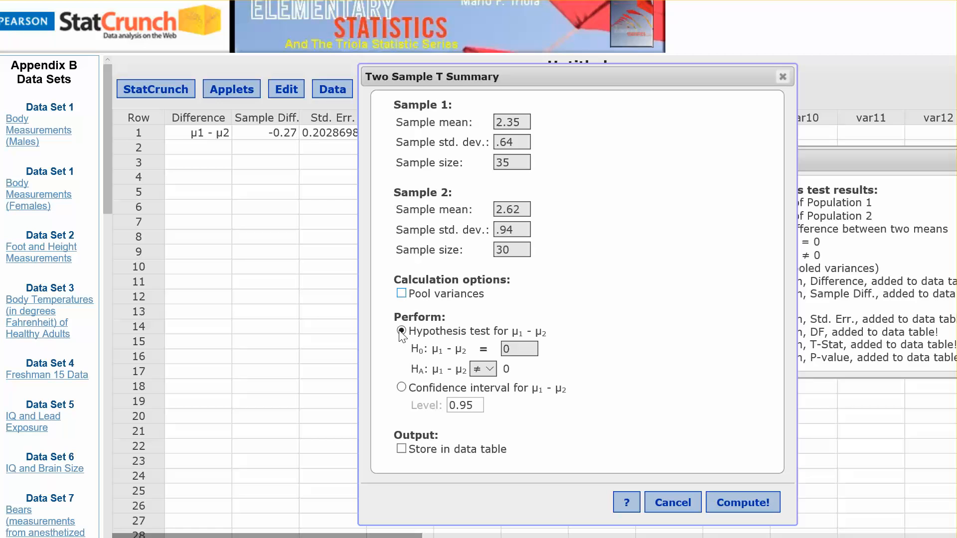
{"action": "left_click", "coordinate": [402, 388]}
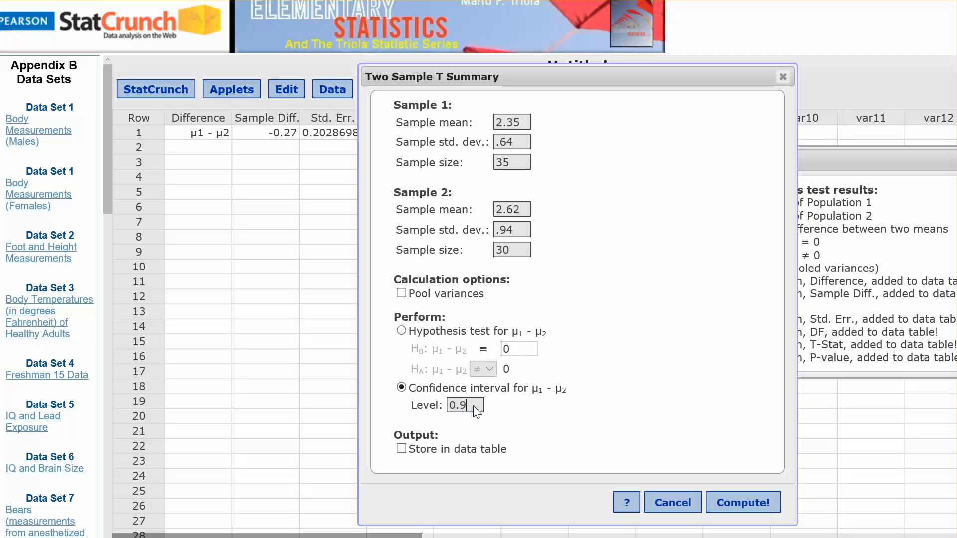
{"action": "type", "text": "0"}
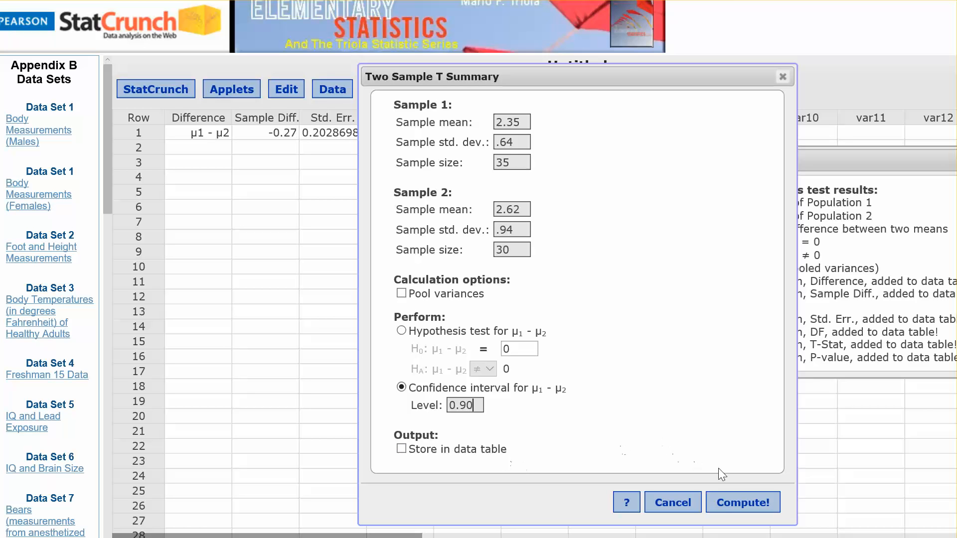
{"action": "left_click", "coordinate": [742, 502]}
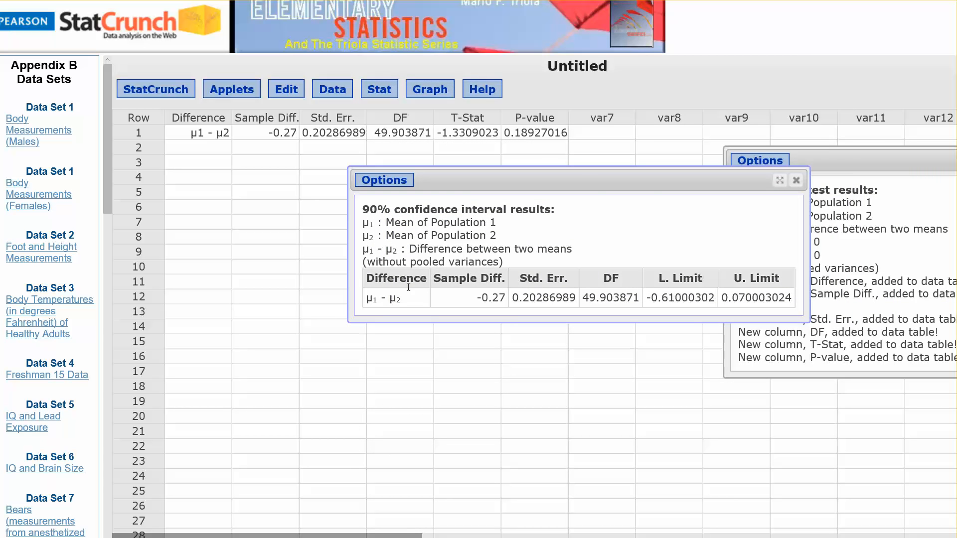
{"action": "mouse_move", "coordinate": [686, 303]}
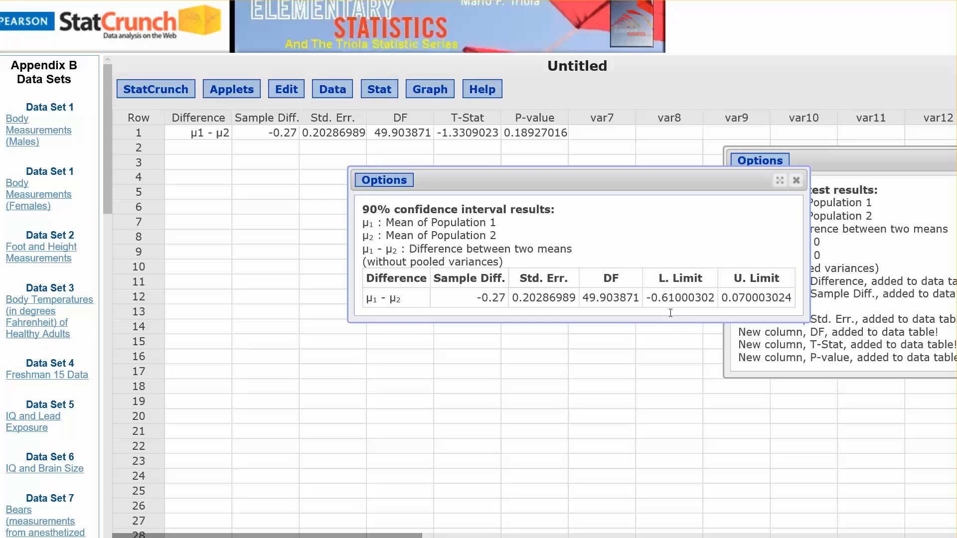
{"action": "mouse_move", "coordinate": [688, 321]}
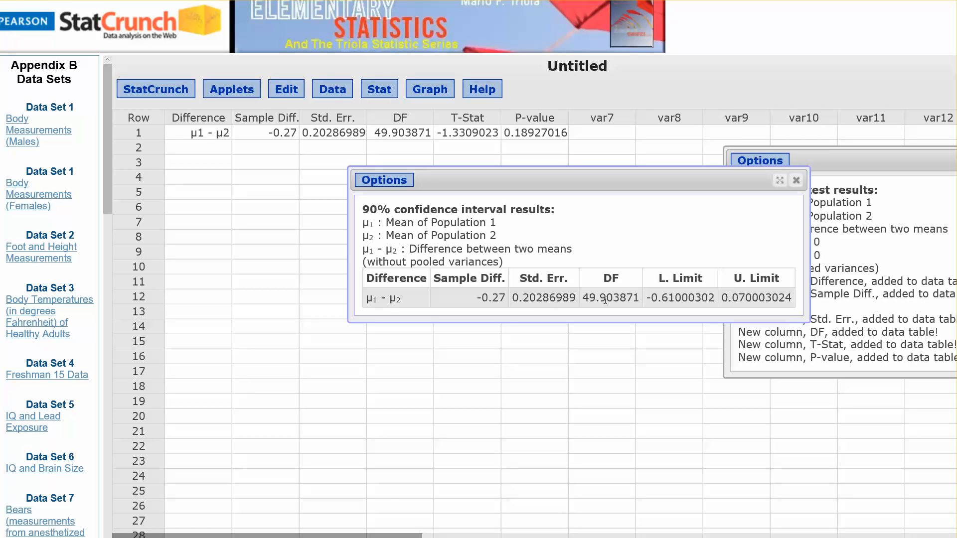
{"action": "mouse_move", "coordinate": [390, 488]}
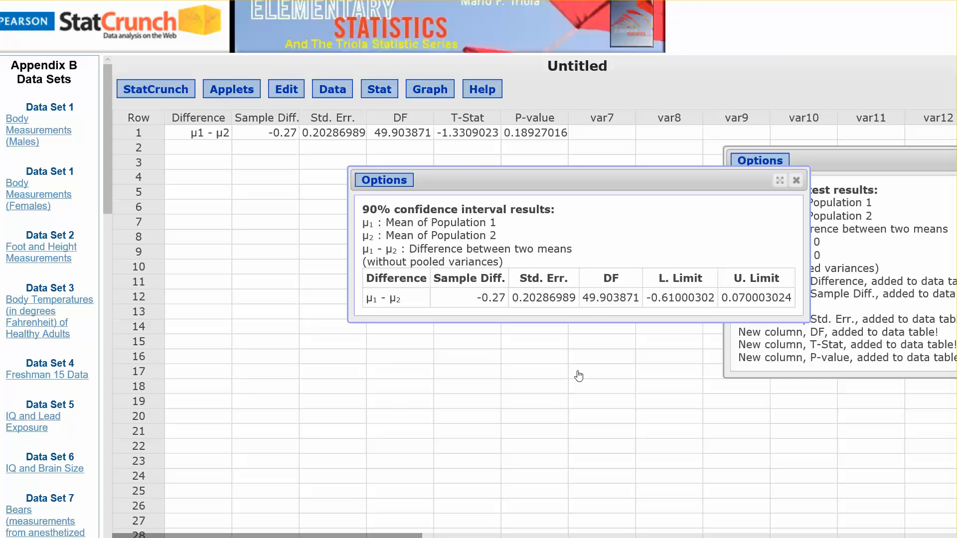
{"action": "mouse_move", "coordinate": [577, 383]}
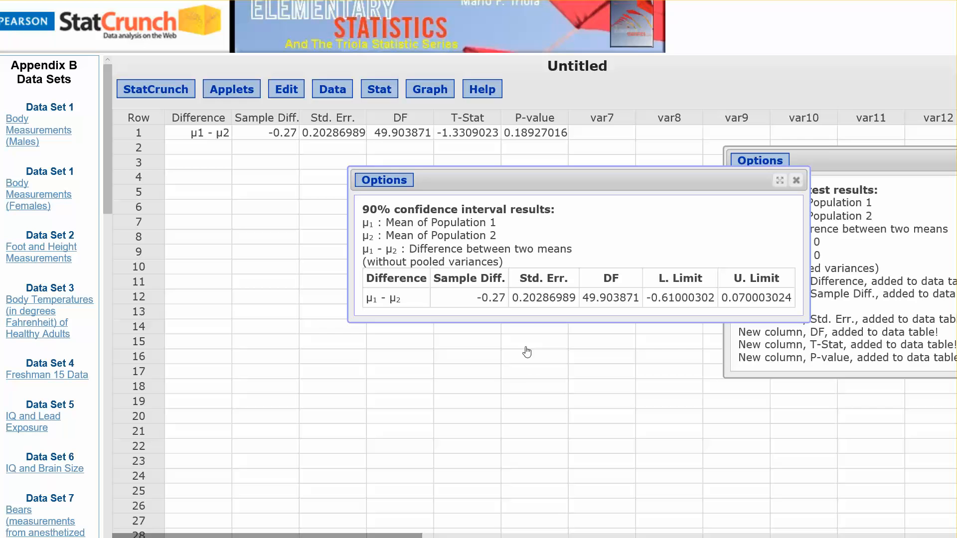
{"action": "mouse_move", "coordinate": [586, 386]}
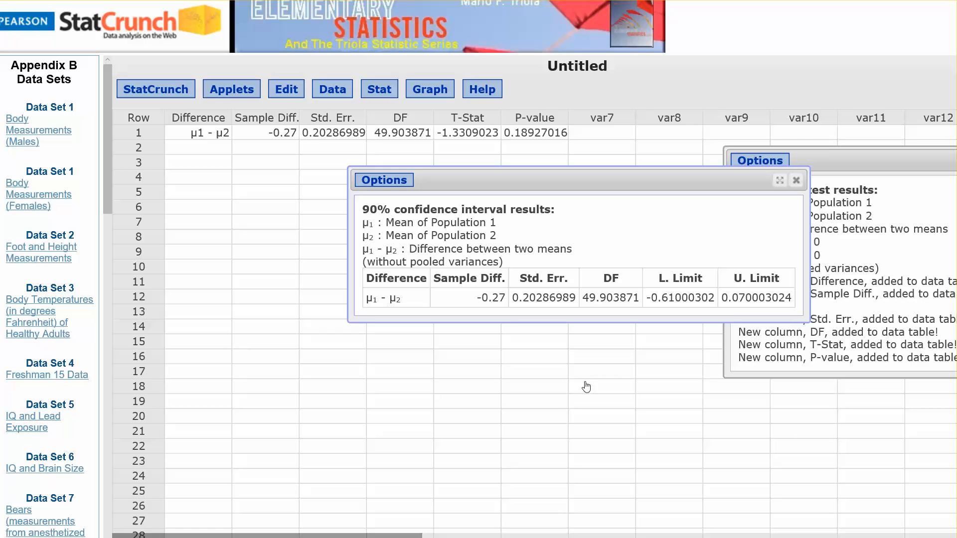
{"action": "mouse_move", "coordinate": [555, 446]}
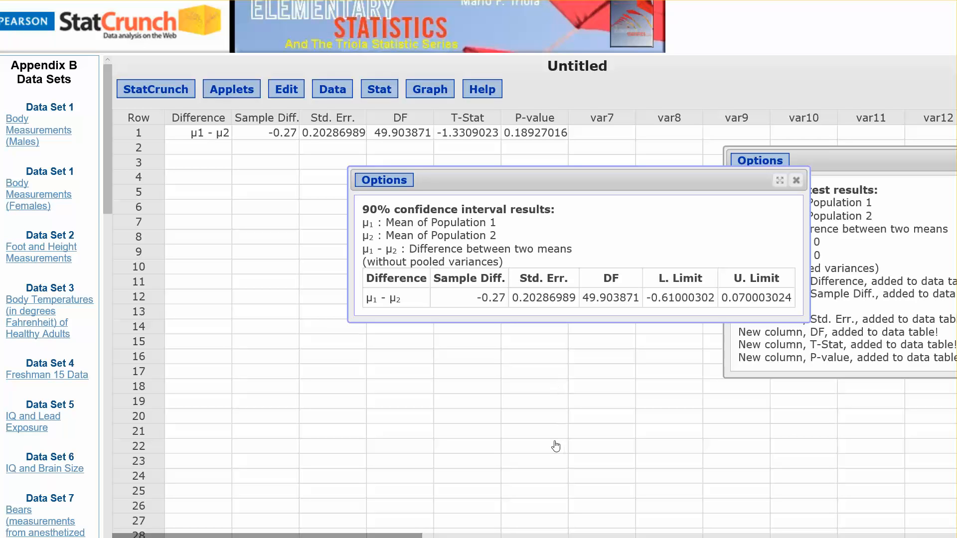
{"action": "mouse_move", "coordinate": [557, 440]}
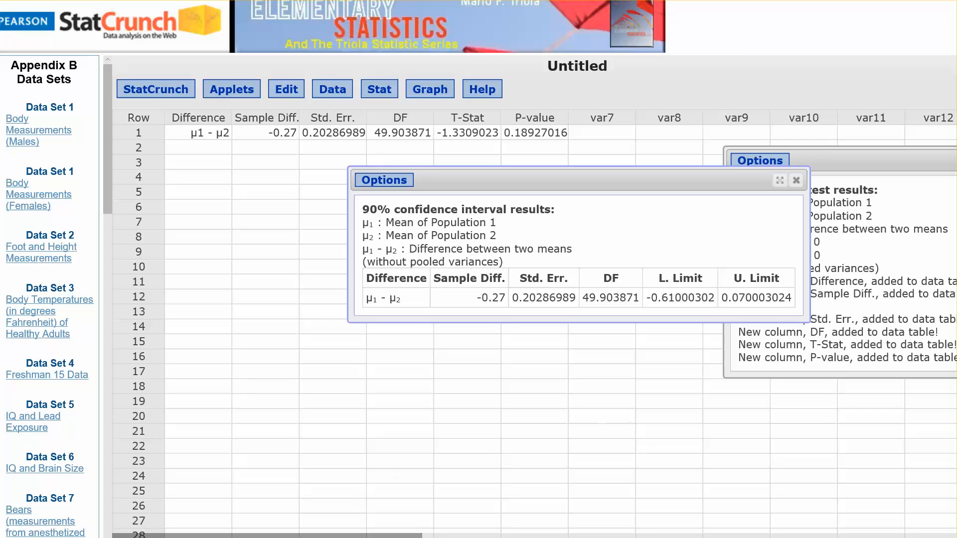
{"action": "mouse_move", "coordinate": [400, 182]}
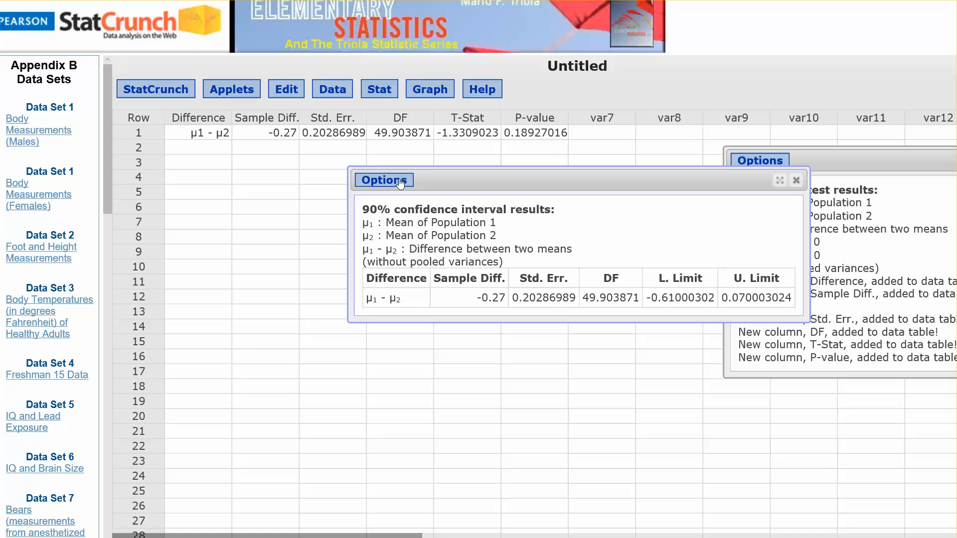
- Check the results window's Options, then browse the Stat > T Stats procedure list
{"action": "left_click", "coordinate": [383, 179]}
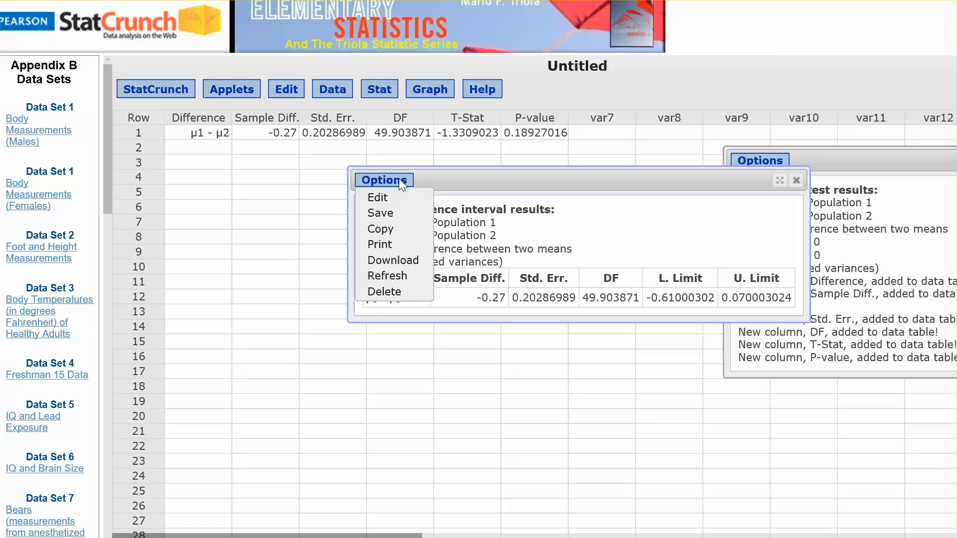
{"action": "mouse_move", "coordinate": [380, 213]}
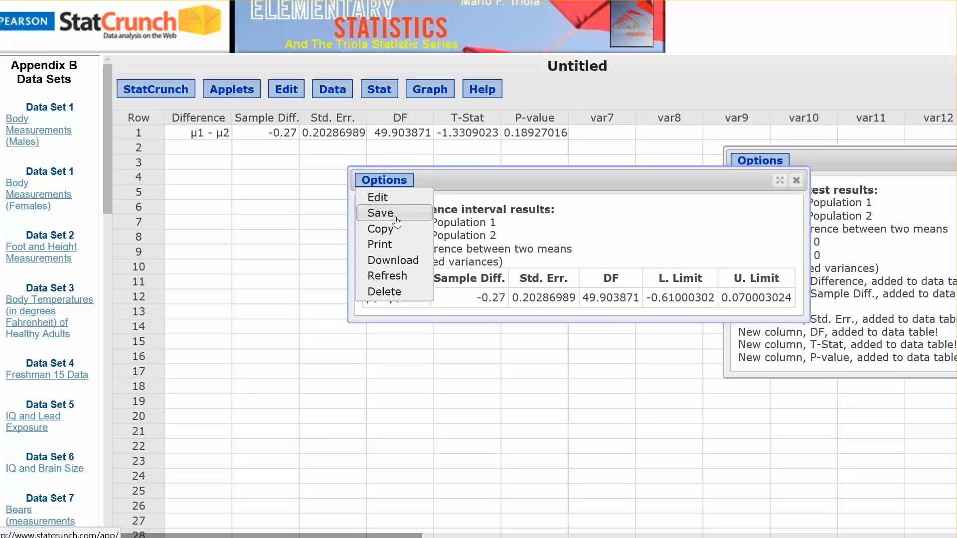
{"action": "mouse_move", "coordinate": [393, 260]}
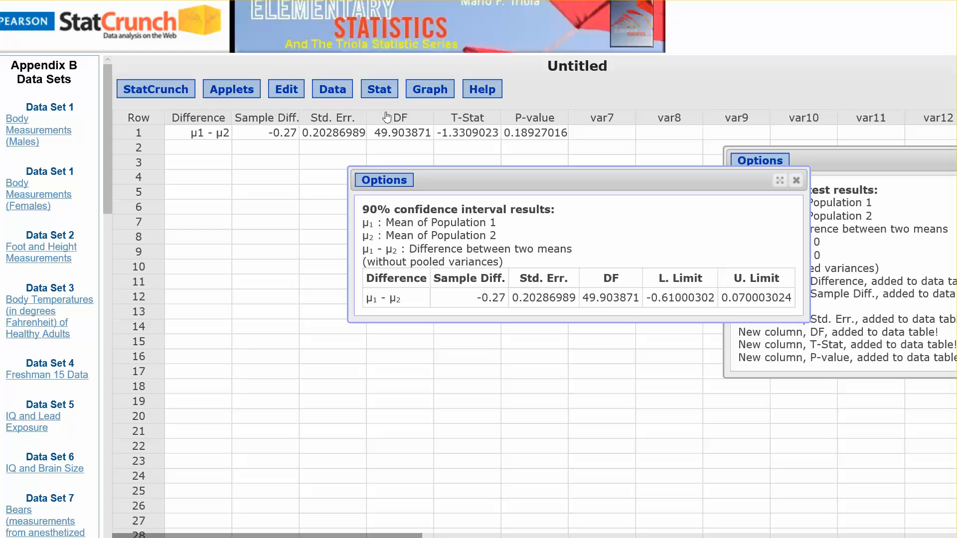
{"action": "left_click", "coordinate": [379, 90]}
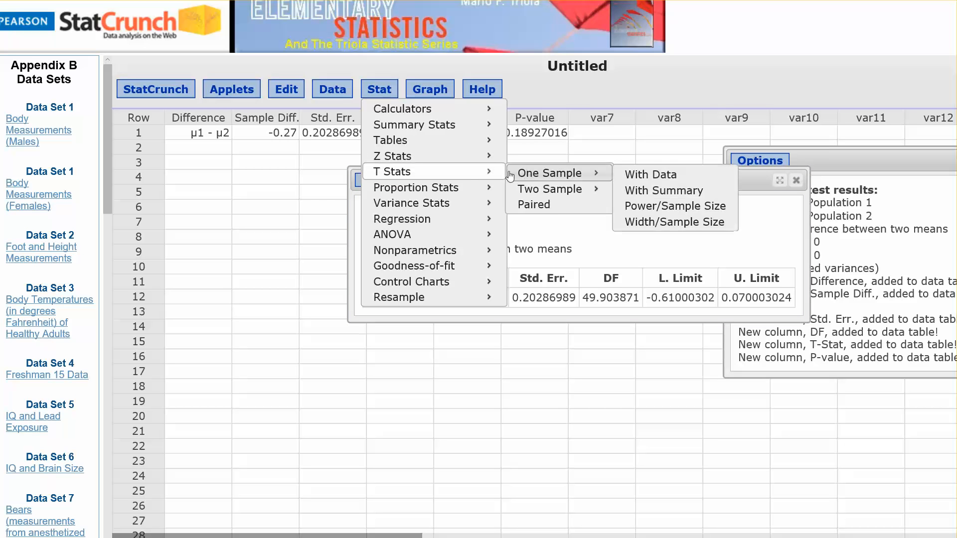
{"action": "mouse_move", "coordinate": [450, 177]}
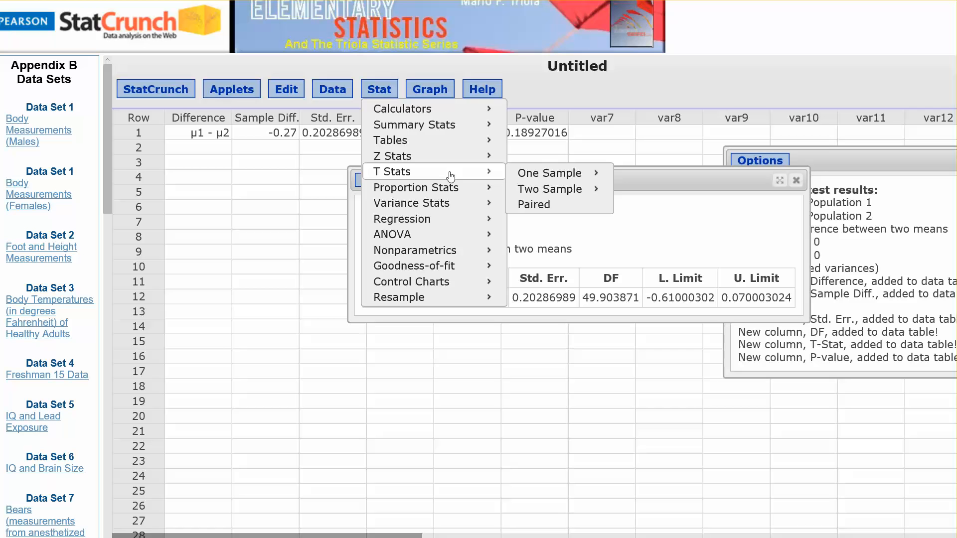